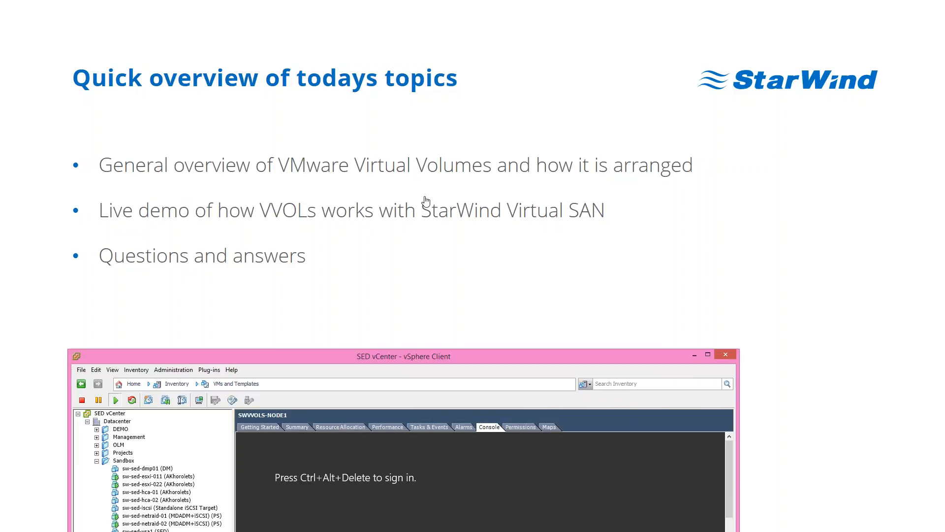
- Select SWVVOLS-NODE2, then return to SWVVOLS-NODE1 and show its console and Summary details
click(707, 353)
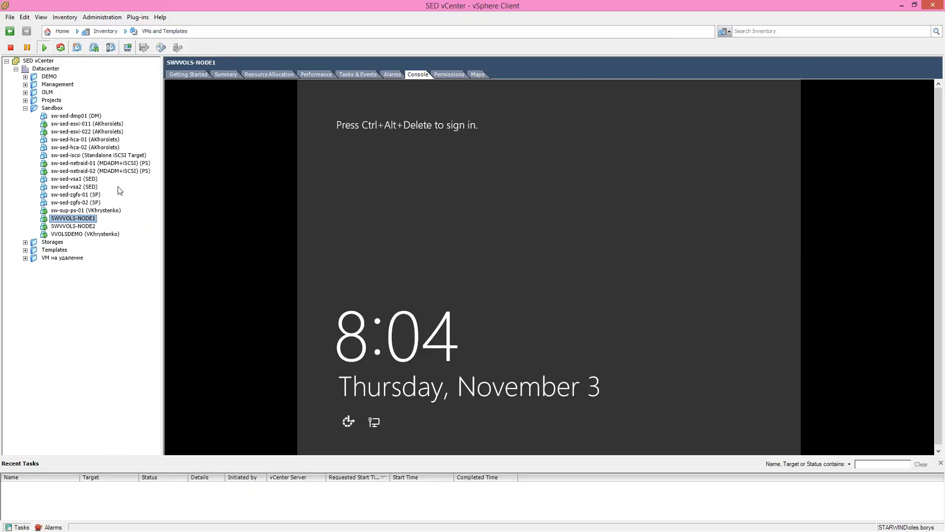
mouse_move(128, 176)
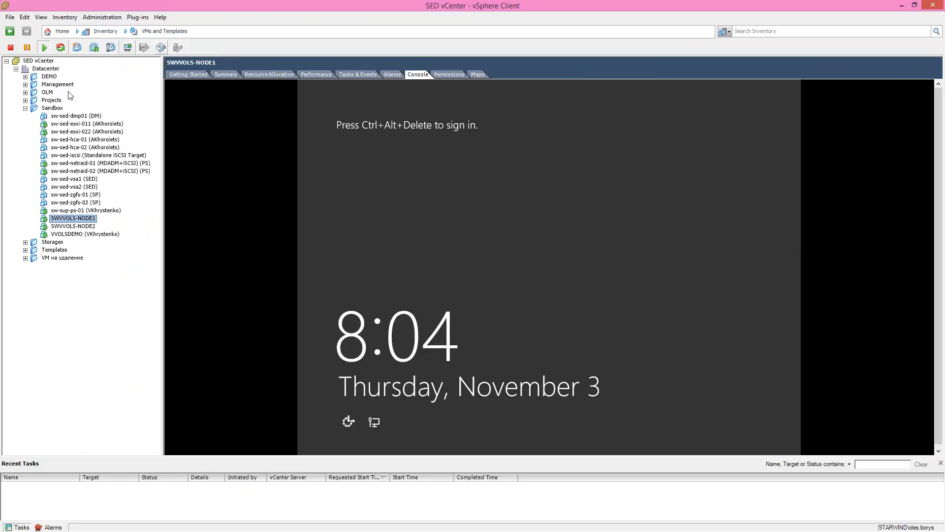
mouse_move(68, 201)
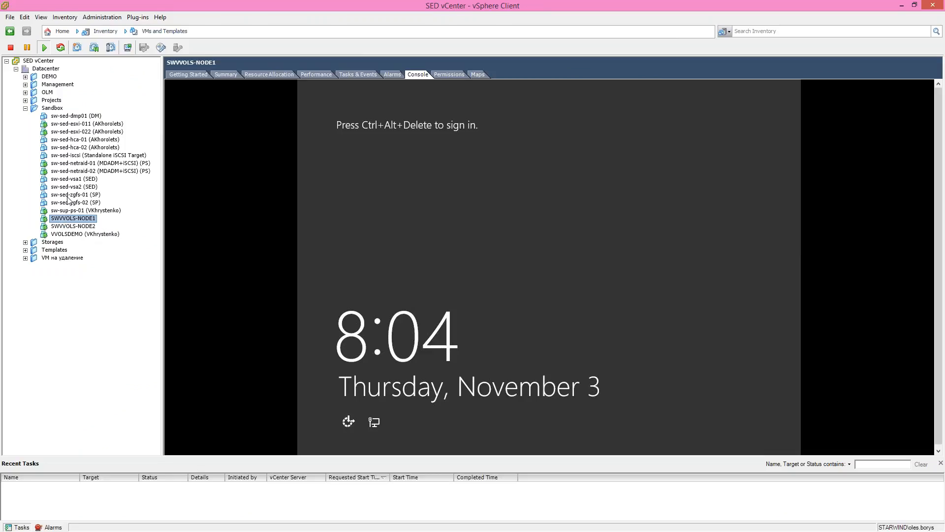
mouse_move(122, 196)
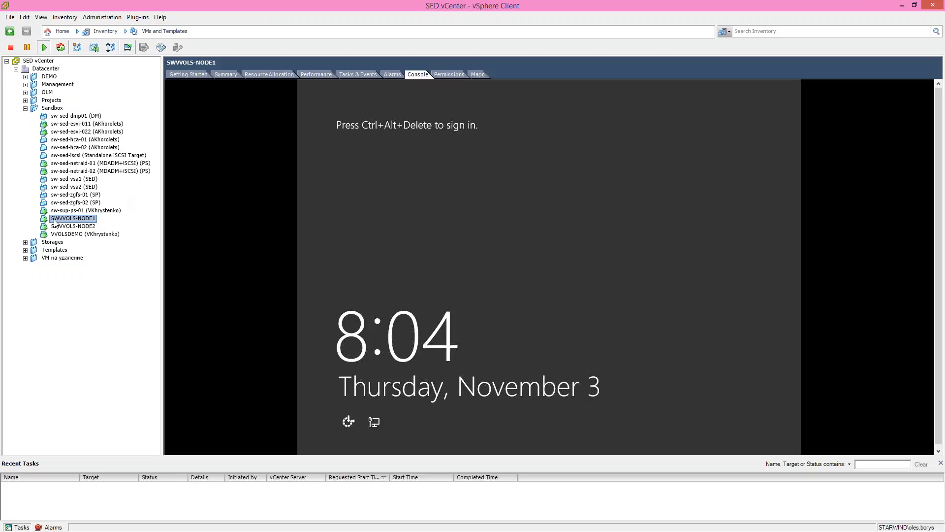
mouse_move(89, 223)
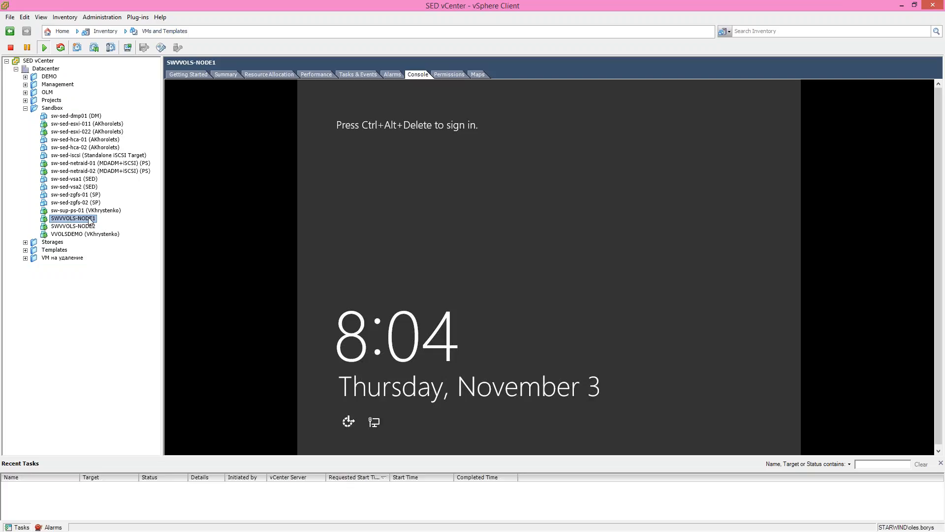
mouse_move(77, 225)
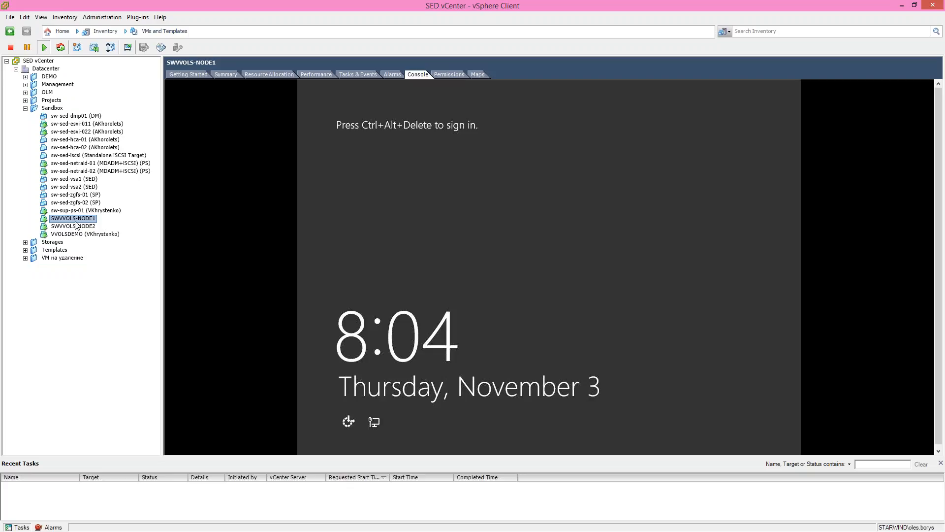
mouse_move(77, 227)
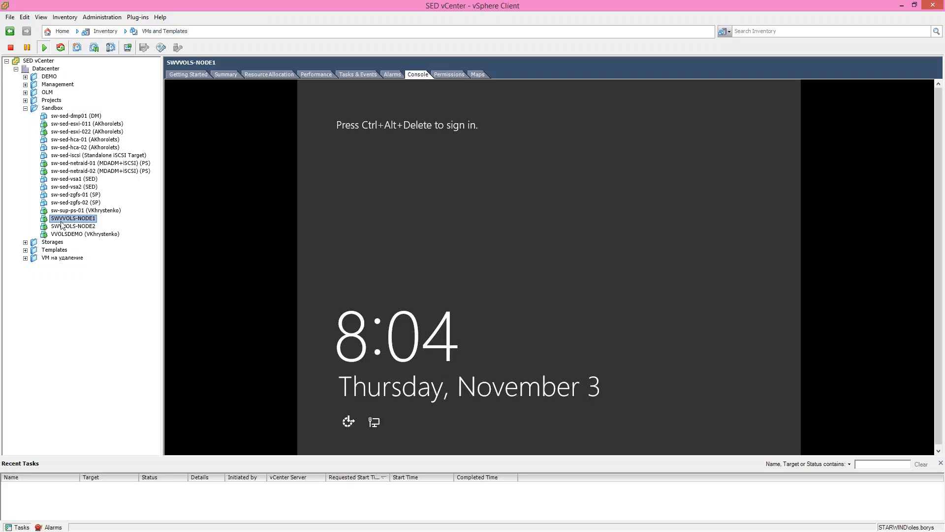
click(73, 225)
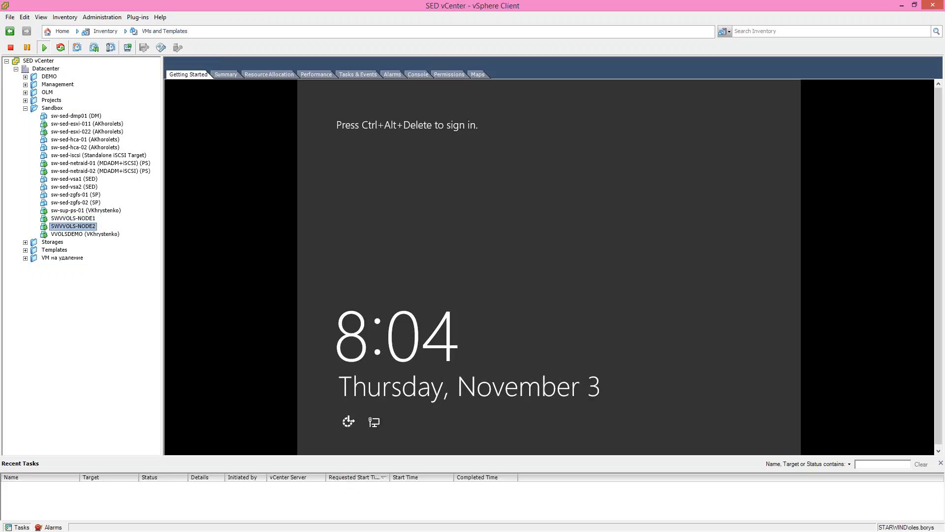
click(73, 218)
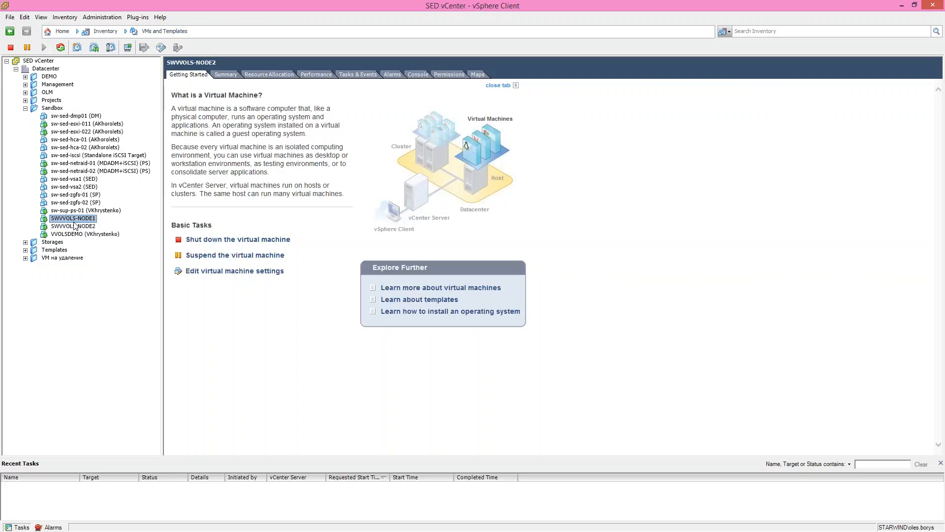
click(418, 74)
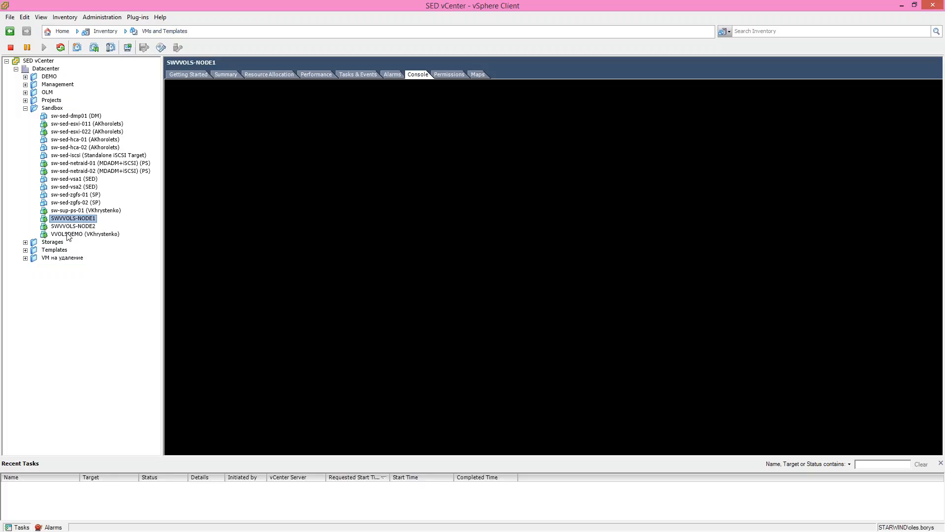
mouse_move(223, 78)
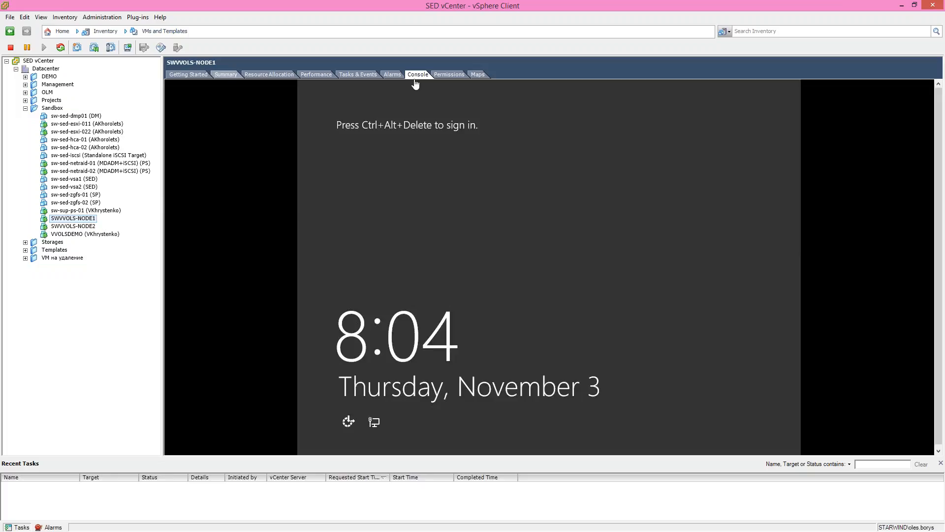
click(225, 74)
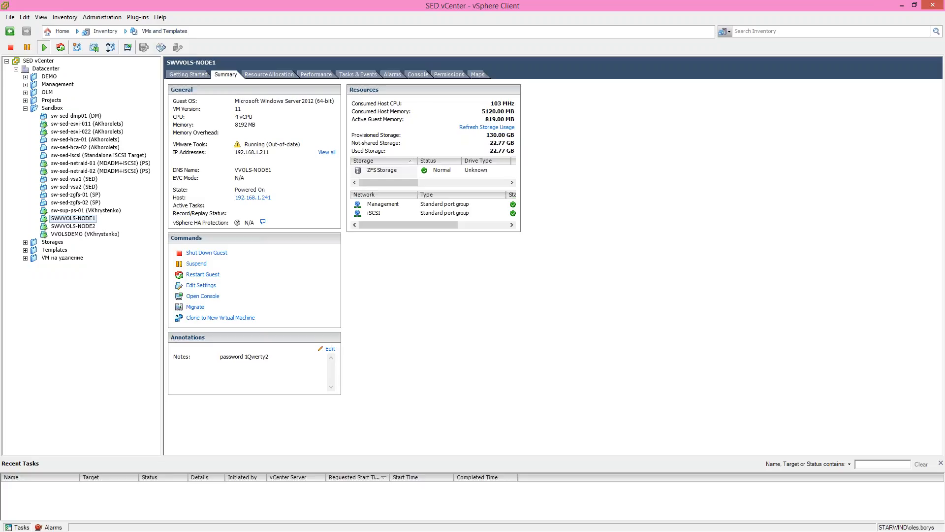
mouse_move(76, 239)
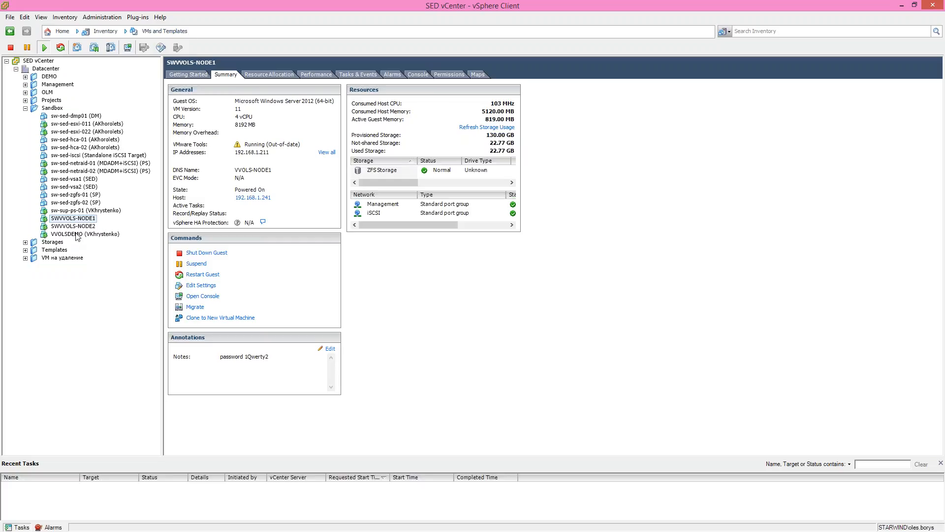
- Select VVOLSDEMO and show its Summary details on StarWindDatastoreDemo storage
click(85, 234)
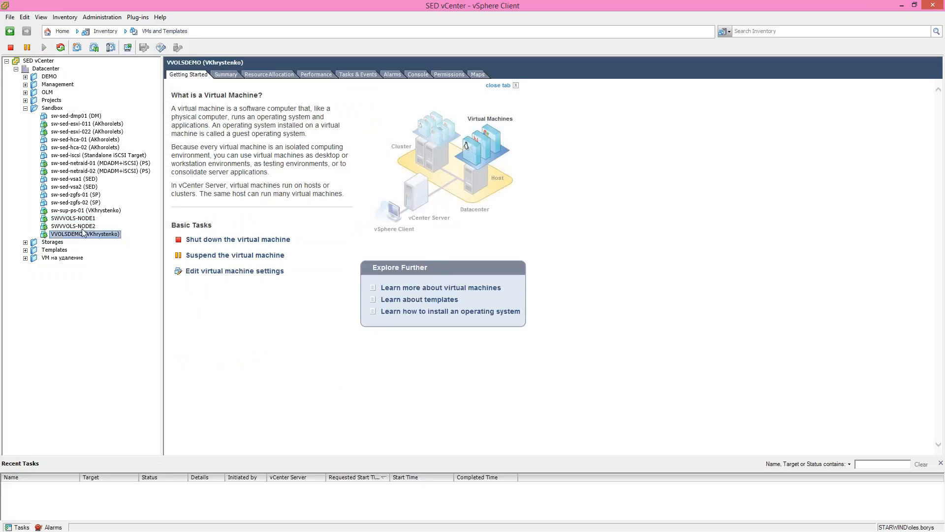
click(224, 74)
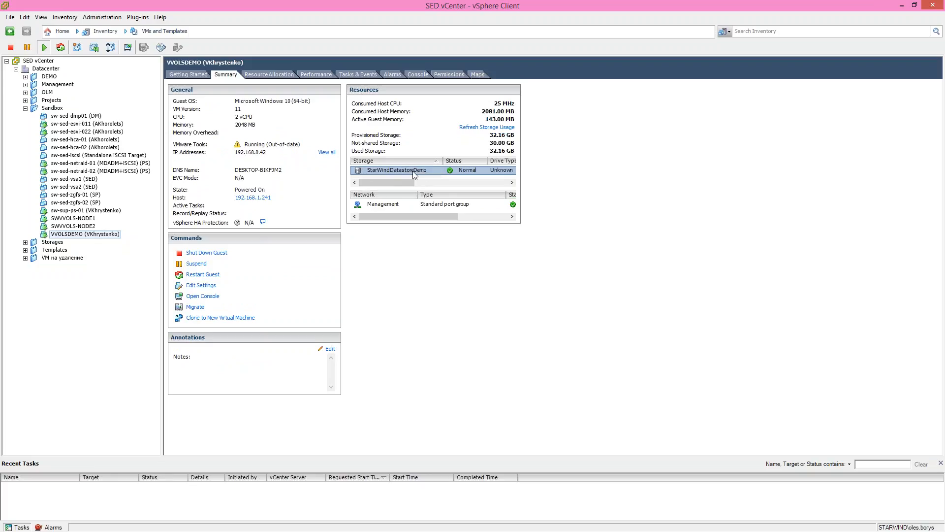
mouse_move(407, 178)
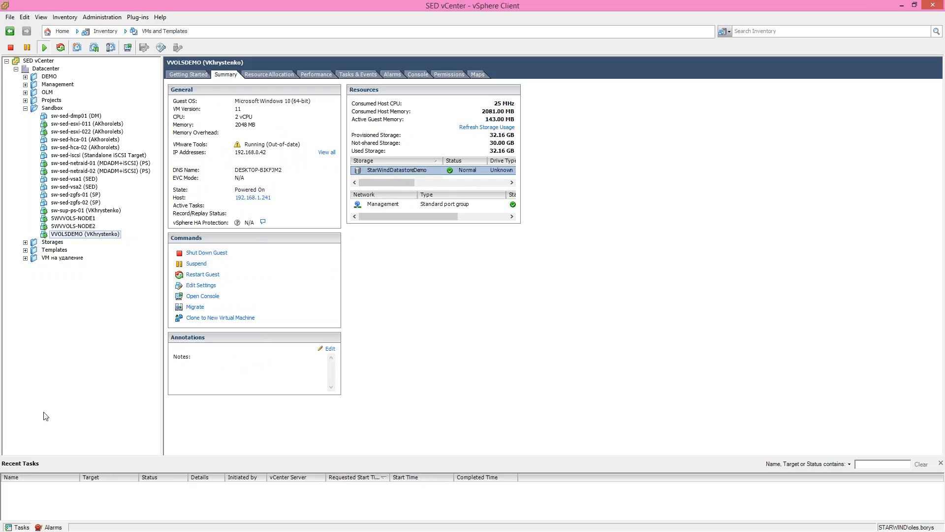
mouse_move(47, 407)
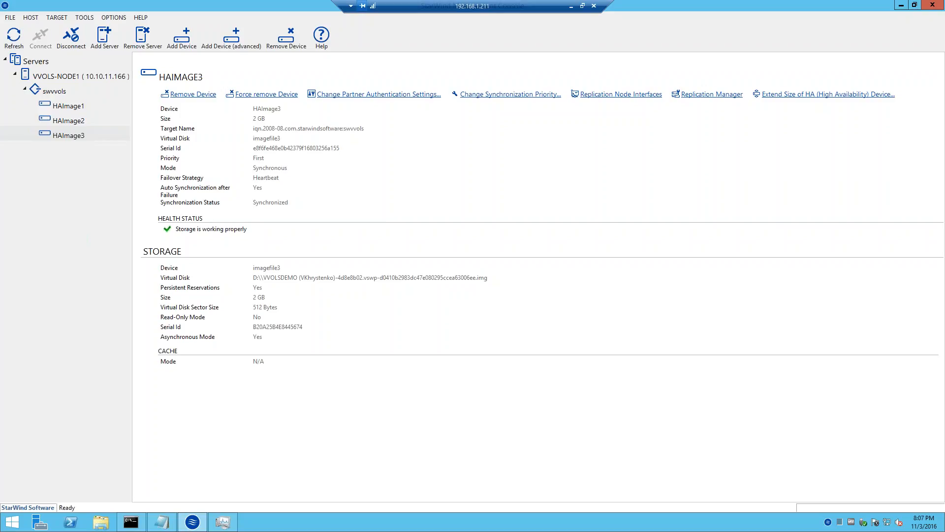
mouse_move(60, 163)
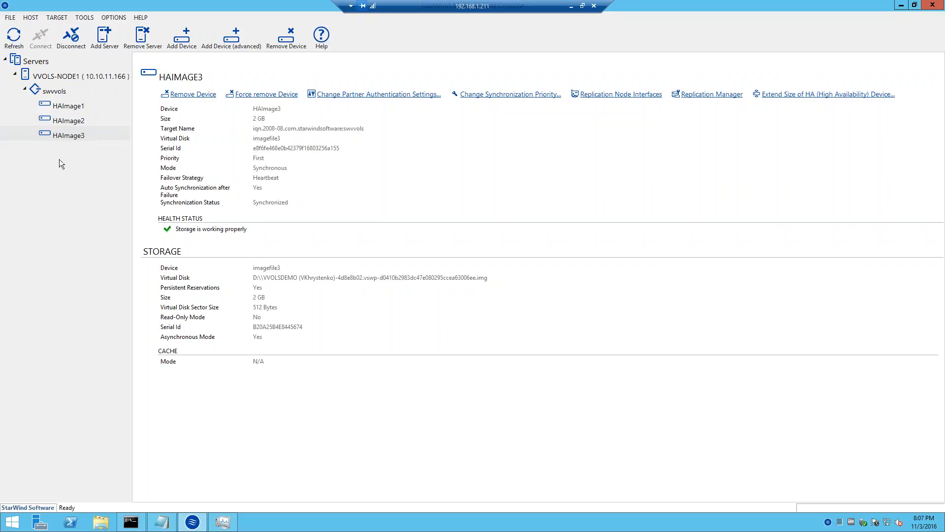
mouse_move(55, 104)
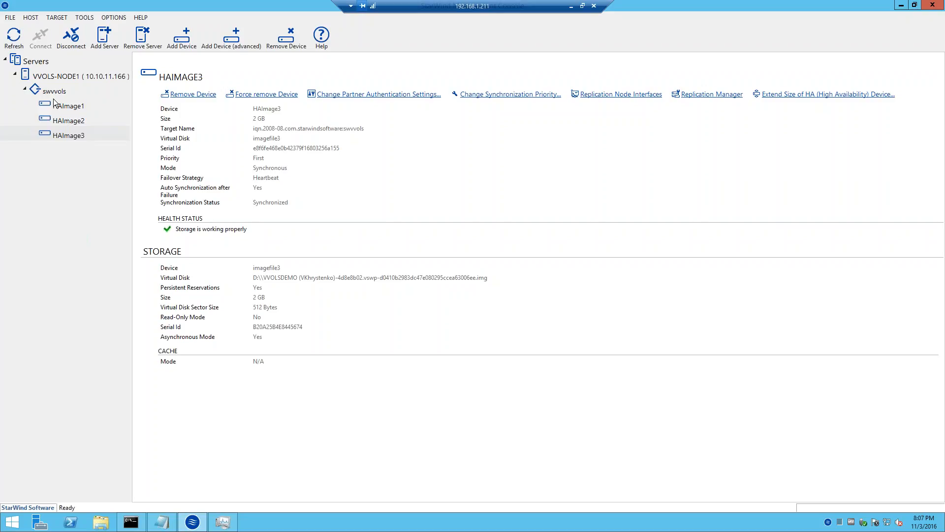
mouse_move(65, 125)
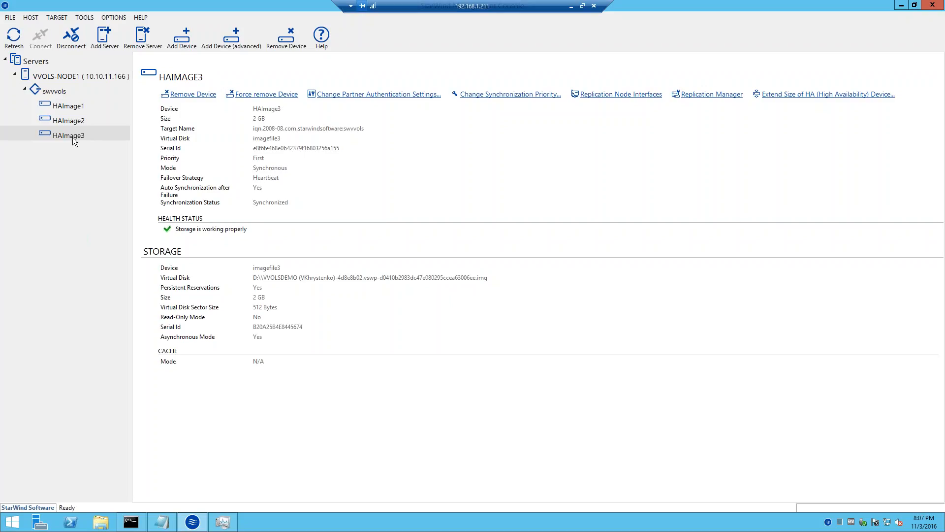
mouse_move(75, 142)
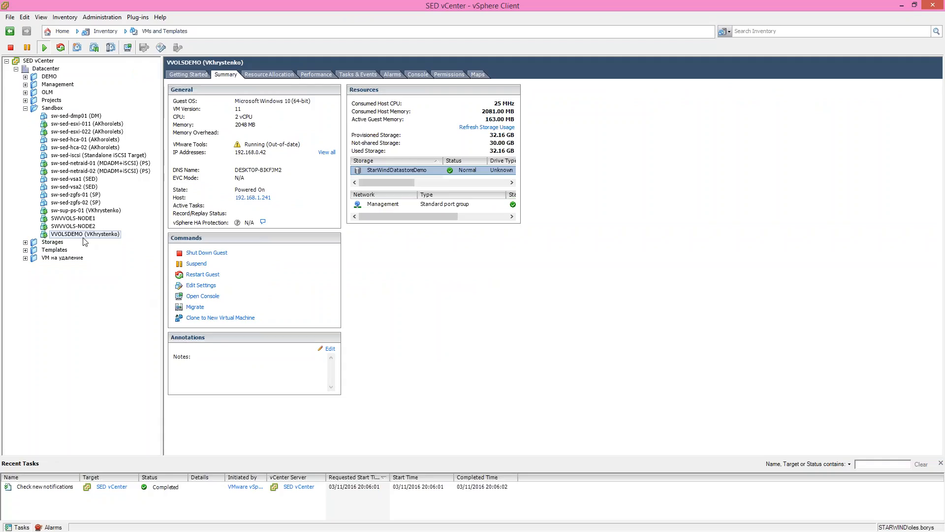
- Power off VVOLSDEMO from its actions menu and confirm the power-off
right_click(85, 234)
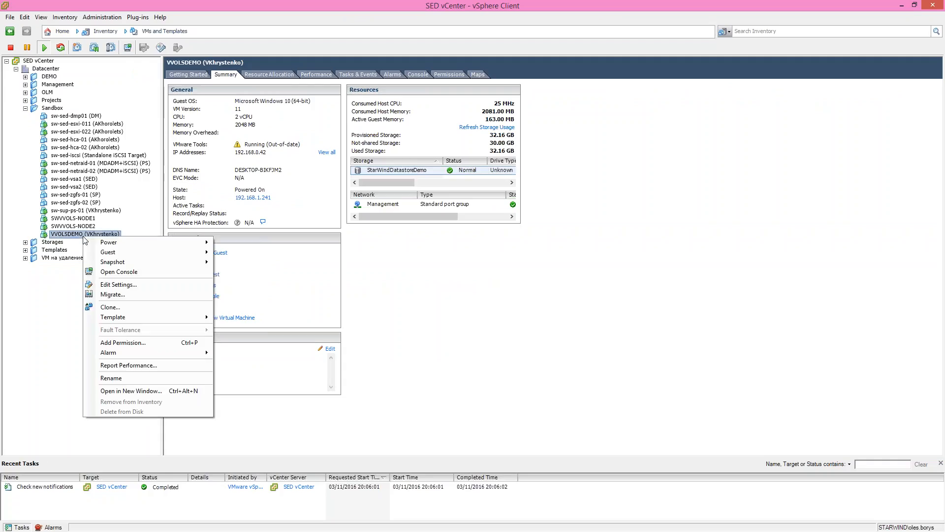
mouse_move(108, 242)
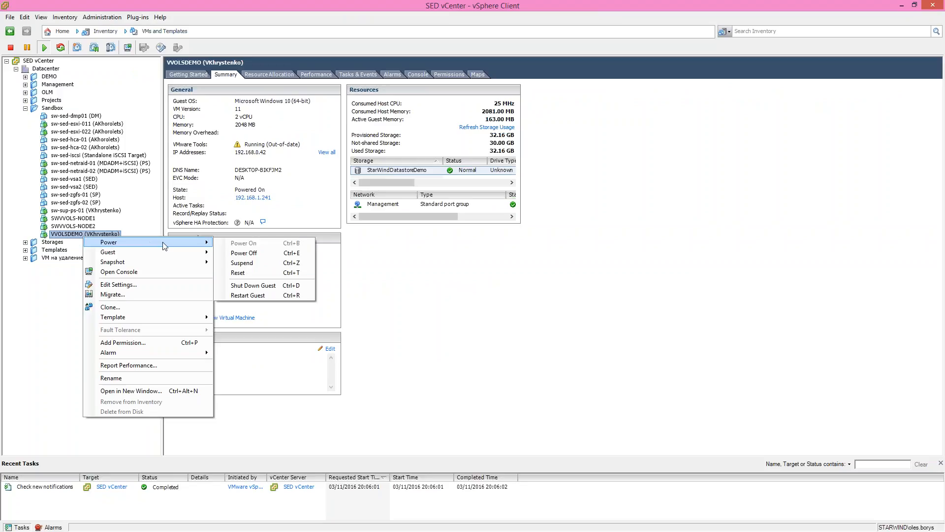
click(243, 253)
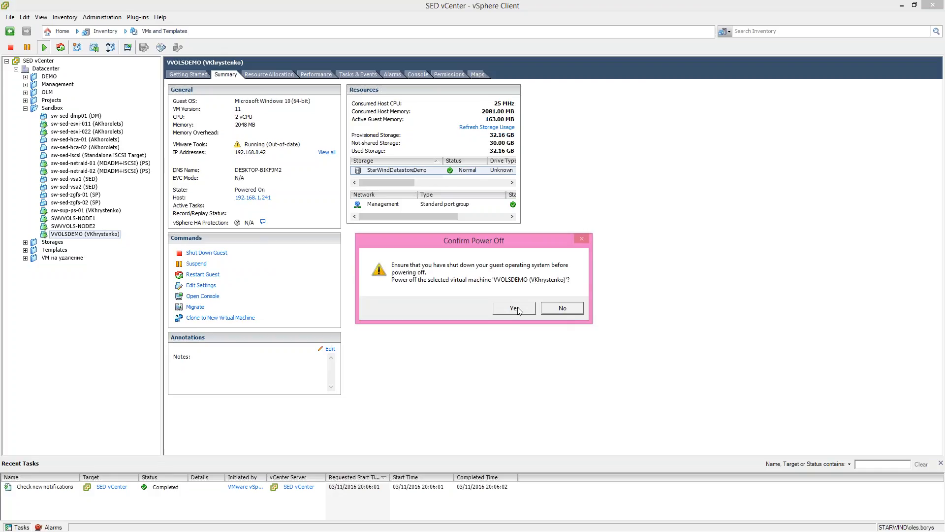
click(512, 308)
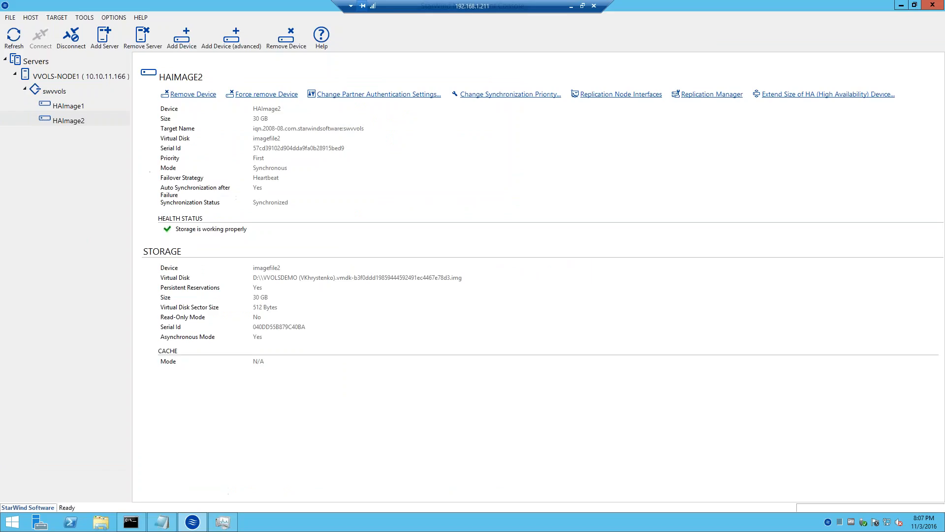
mouse_move(266, 309)
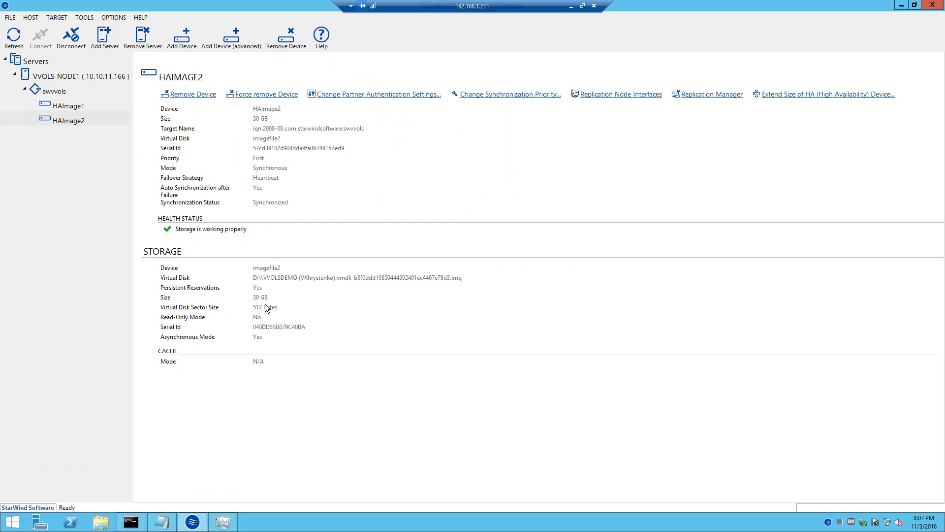
mouse_move(522, 107)
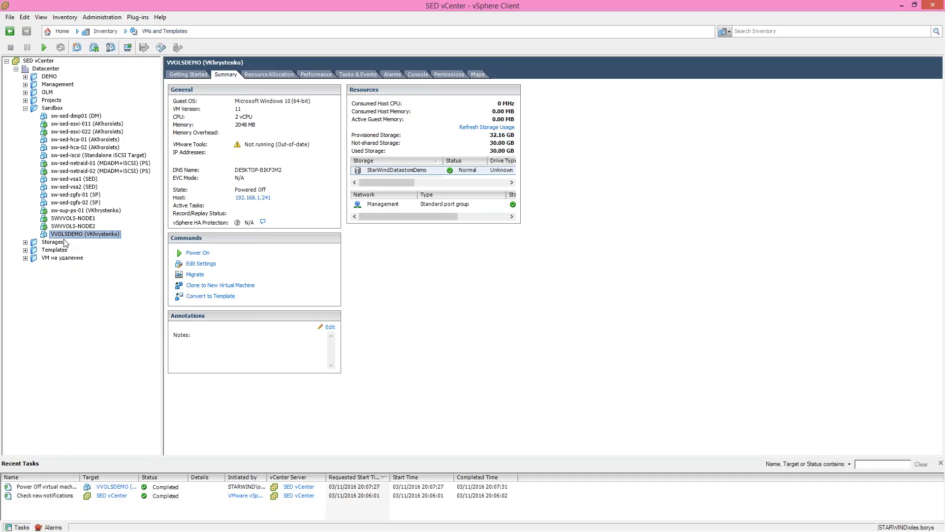
mouse_move(82, 245)
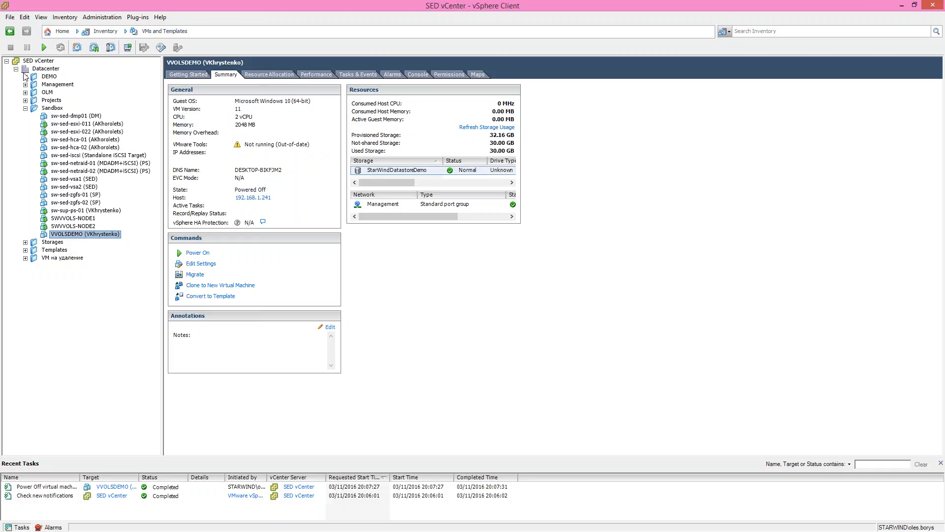
right_click(45, 68)
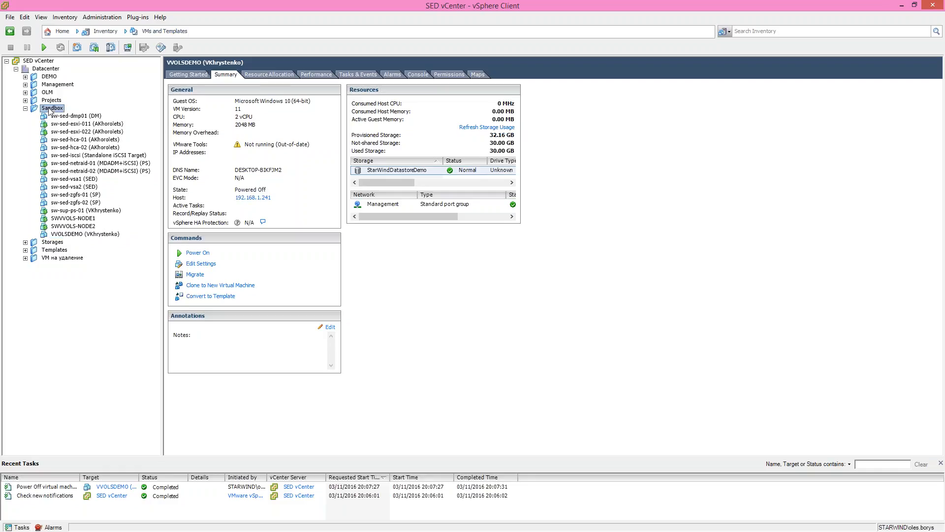
click(84, 234)
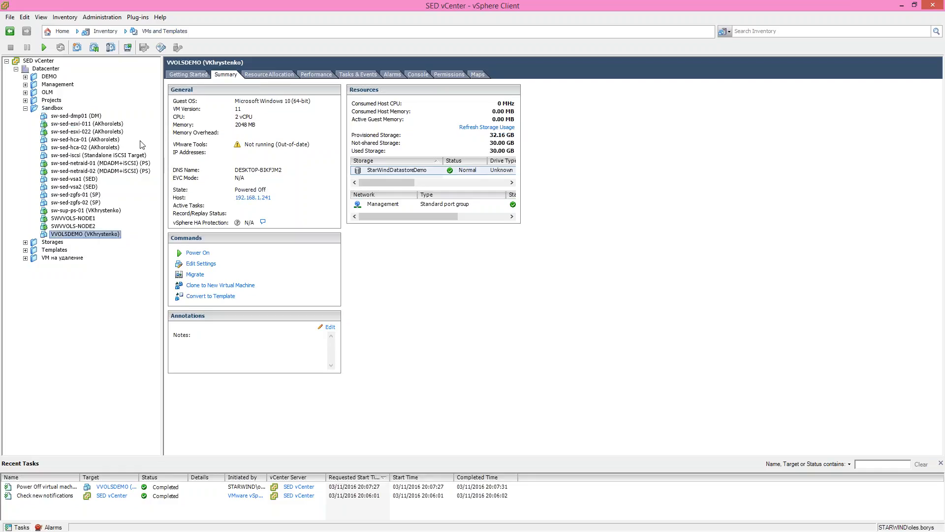
mouse_move(290, 206)
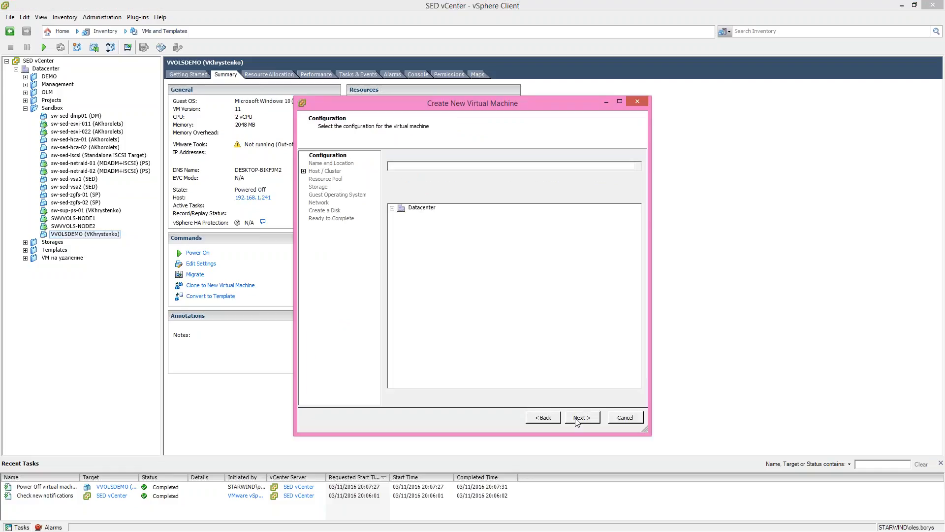
click(581, 417)
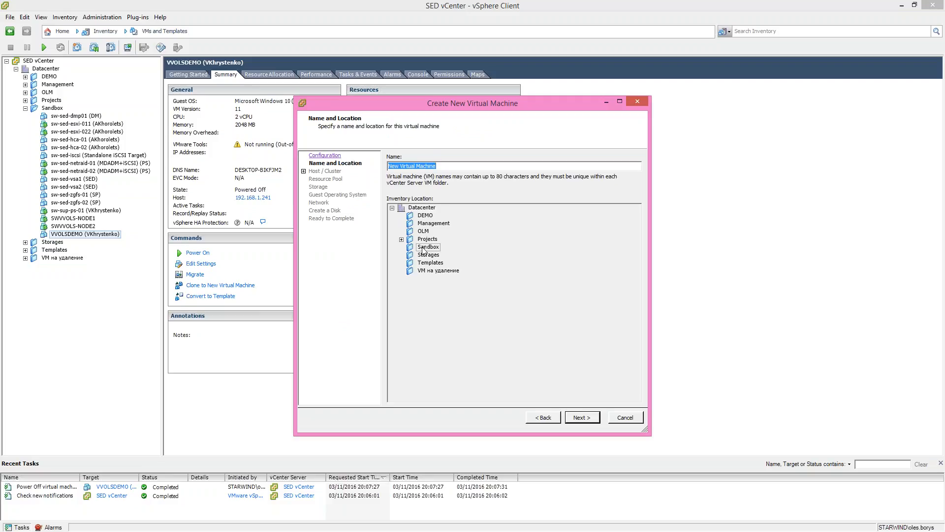
click(581, 418)
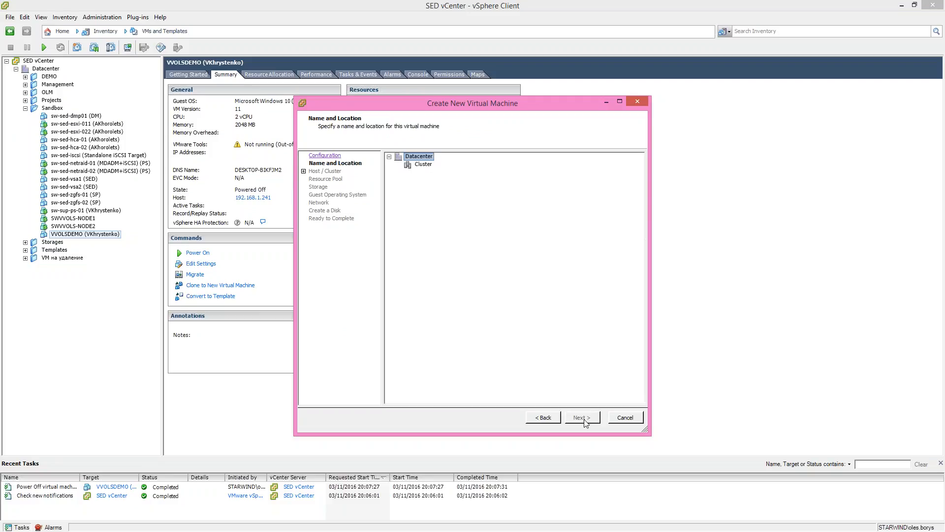
click(581, 417)
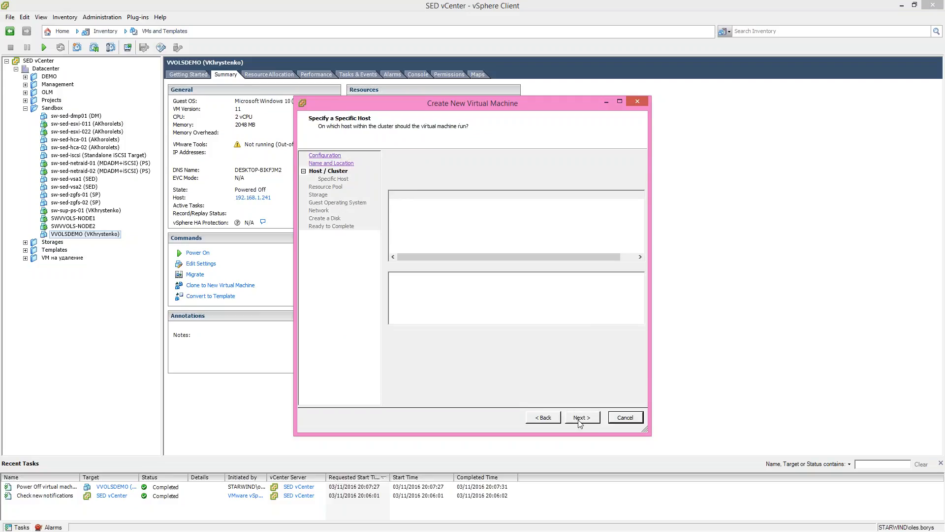
click(581, 418)
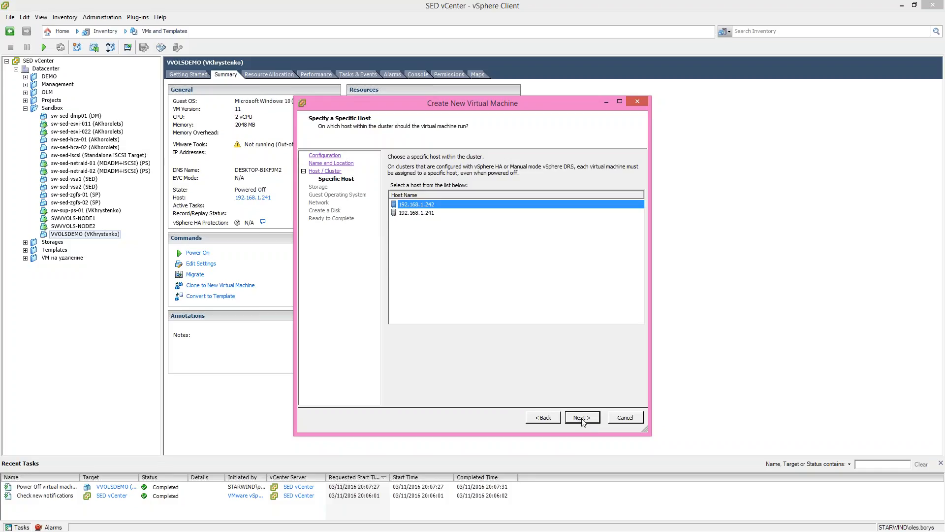
click(581, 417)
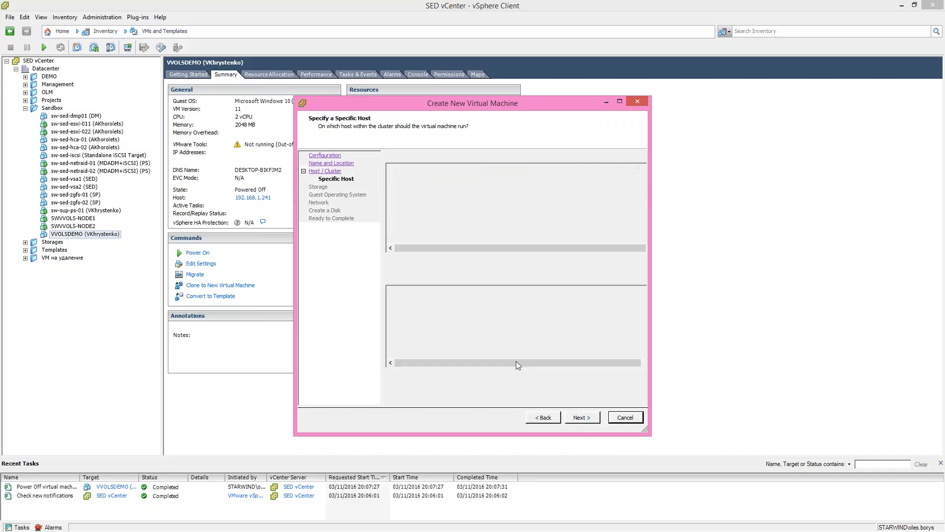
click(580, 417)
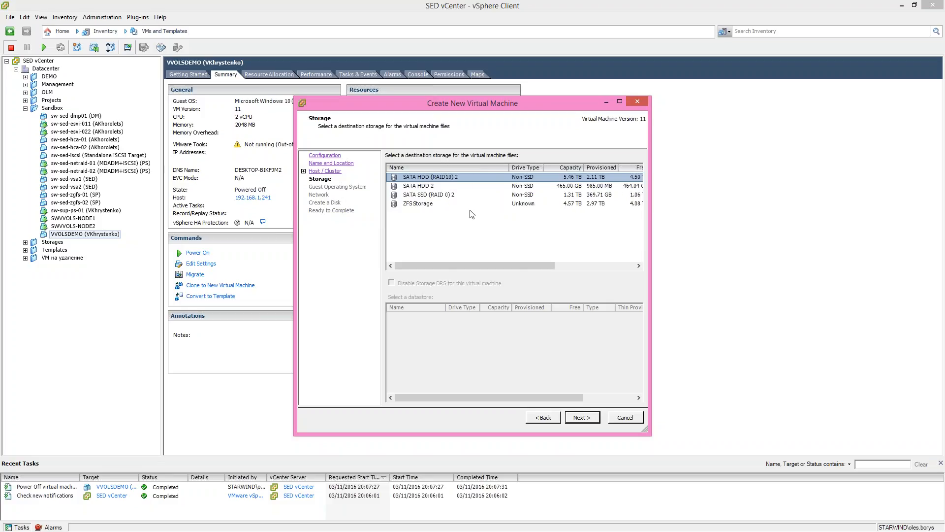
mouse_move(364, 289)
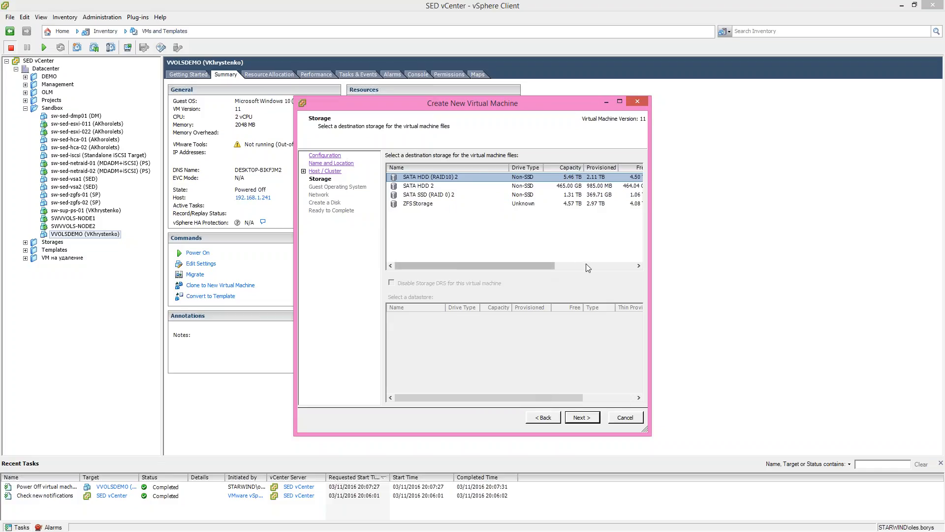
scroll(right, 3)
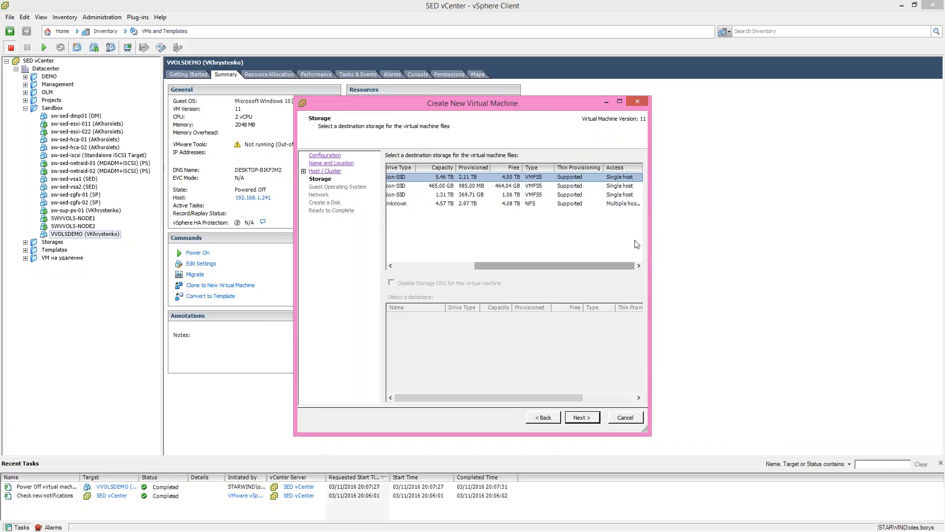
click(512, 203)
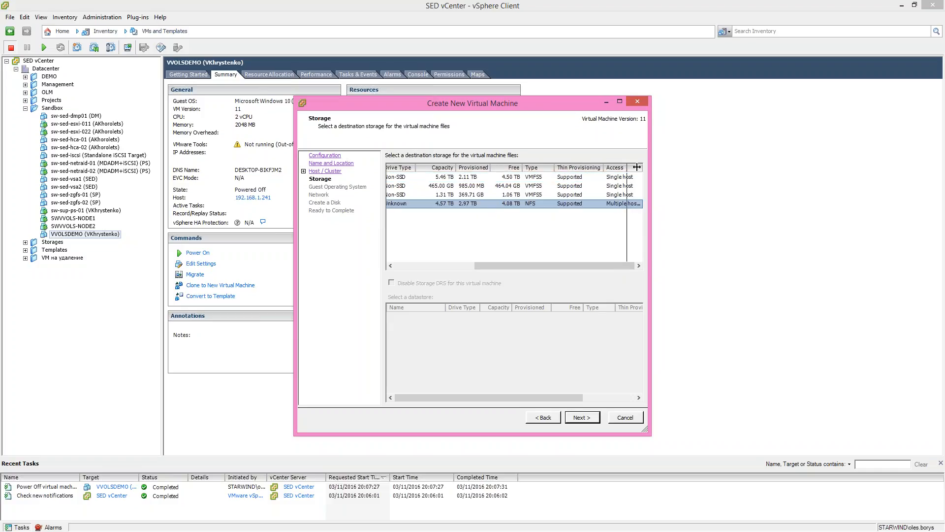
scroll(left, 3)
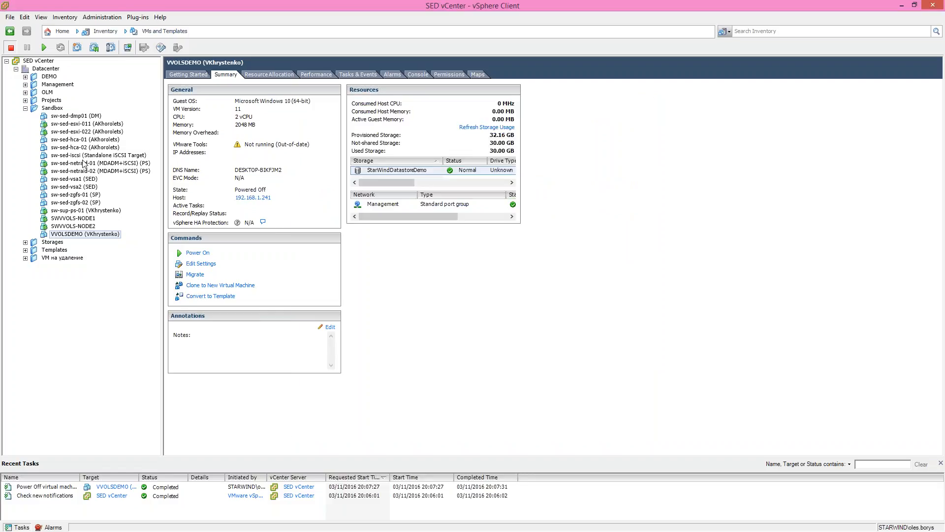
- Bring up the vCenter root actions, then the Inventory view choices including Hosts and Clusters
right_click(47, 68)
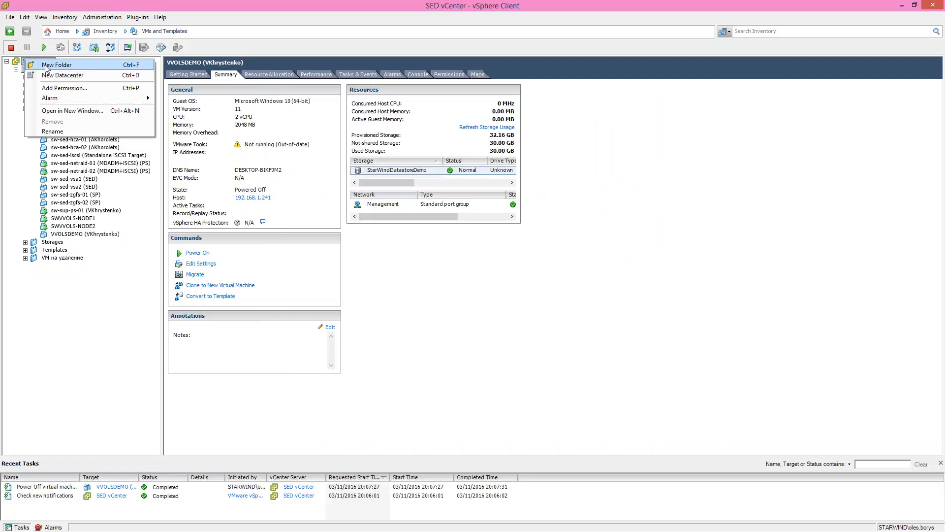
click(46, 67)
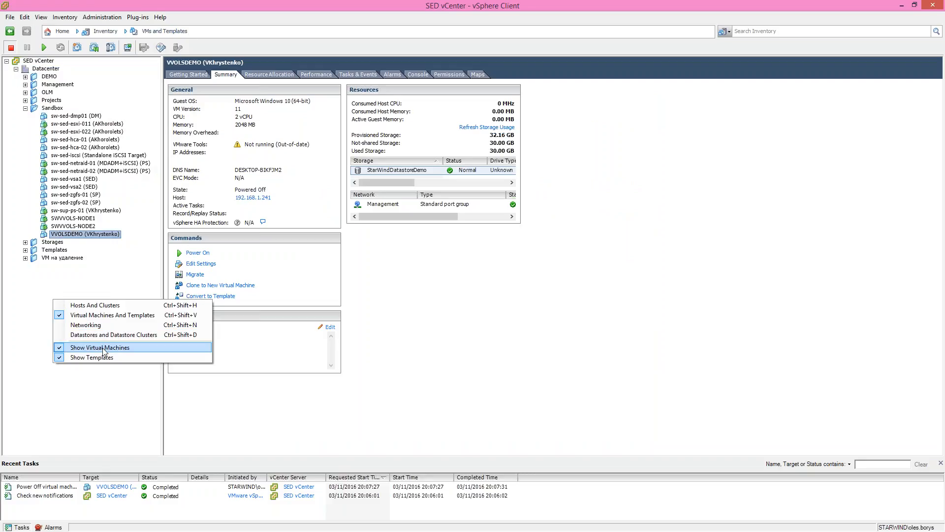
mouse_move(112, 315)
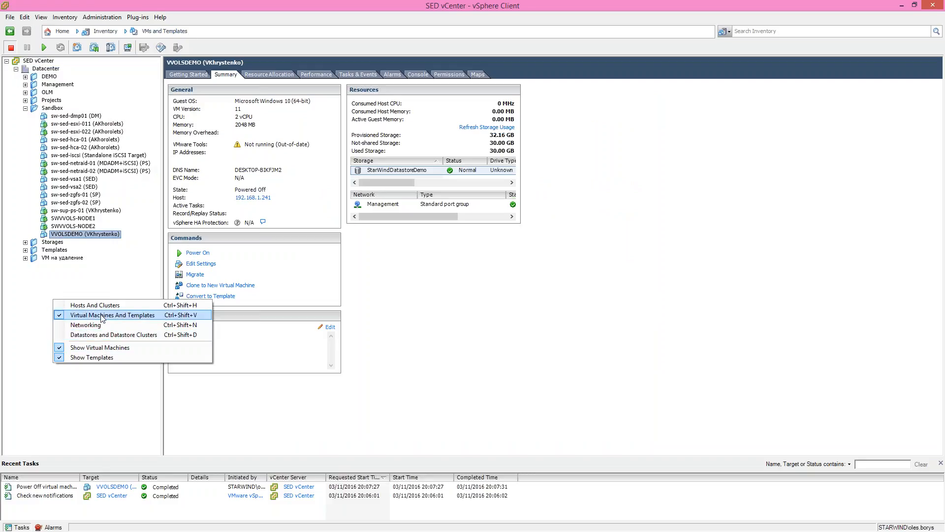
mouse_move(118, 307)
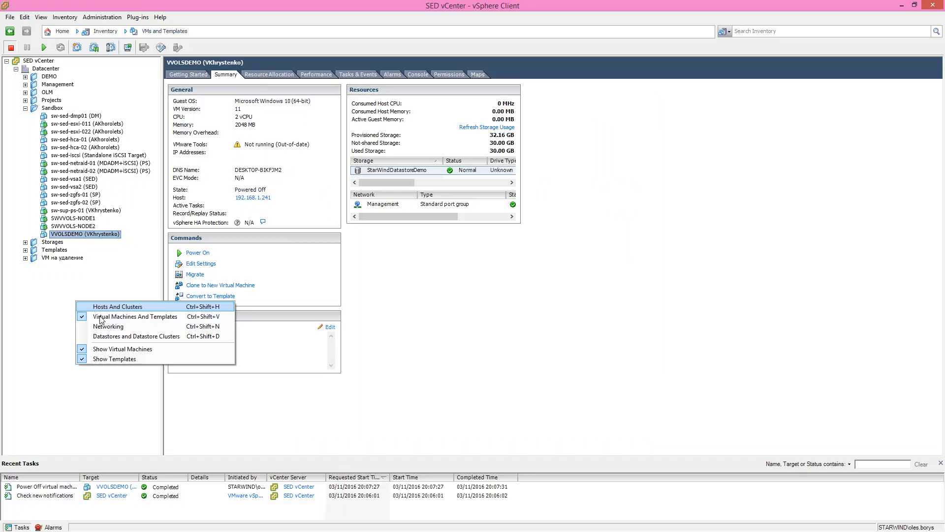
mouse_move(141, 324)
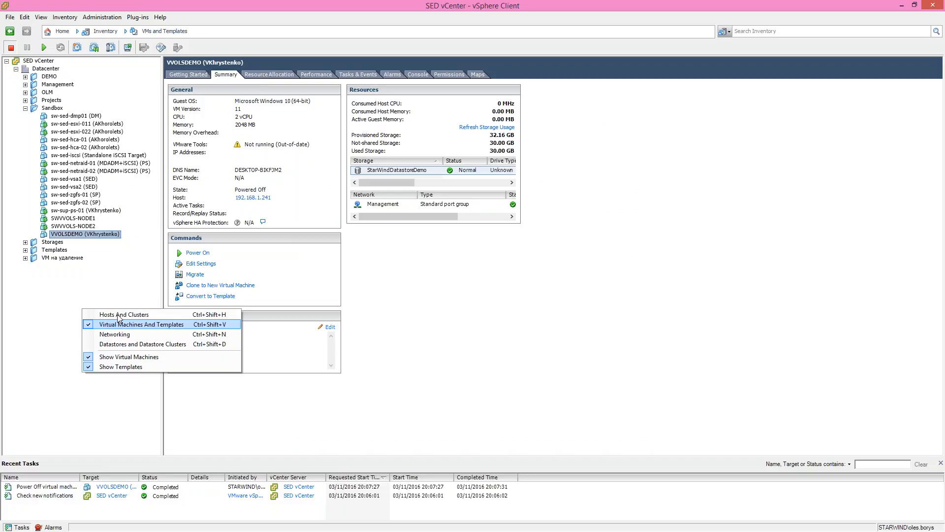
- In Hosts and Clusters, show host 192.168.1.241's Storage configuration and select StarWindDatastoreDemo
click(125, 315)
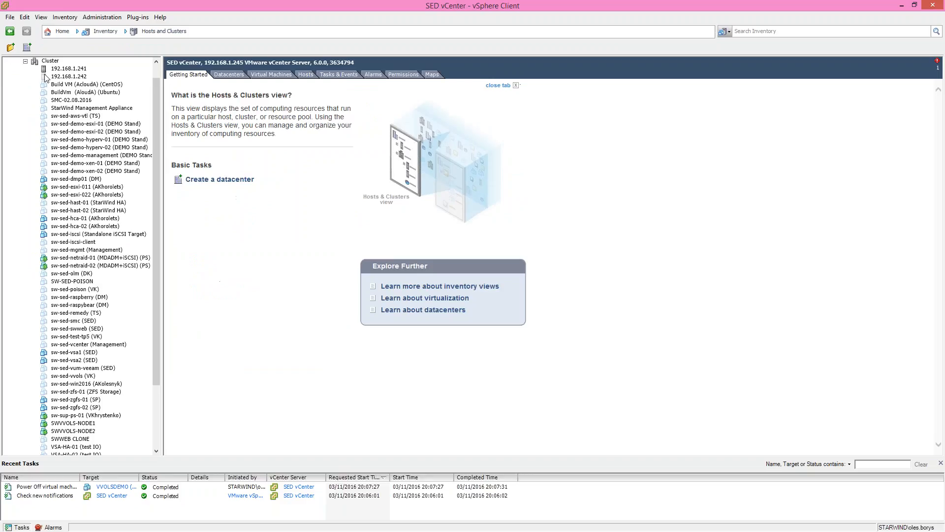
click(68, 68)
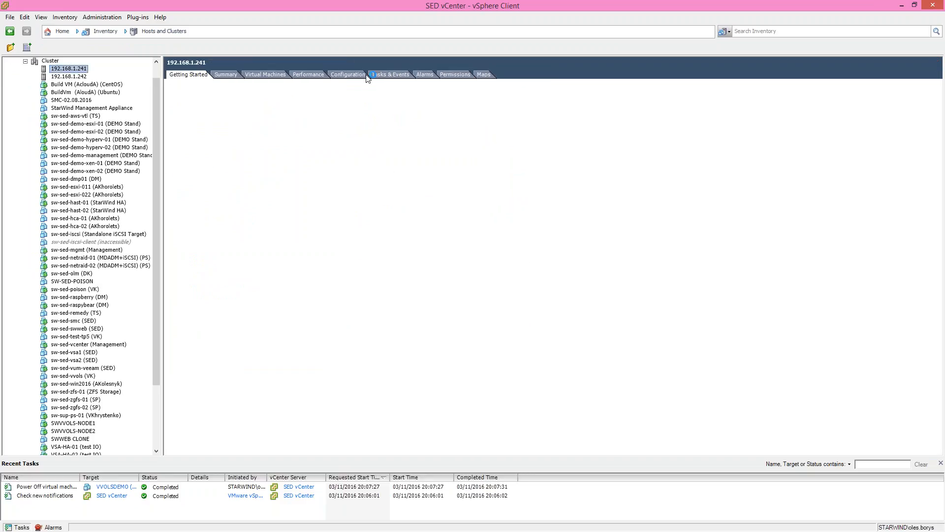
click(348, 73)
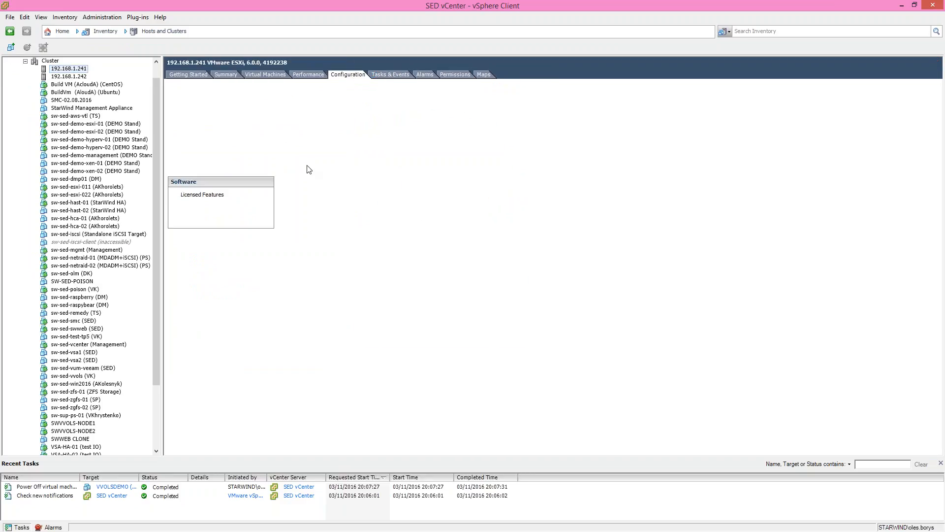
click(347, 74)
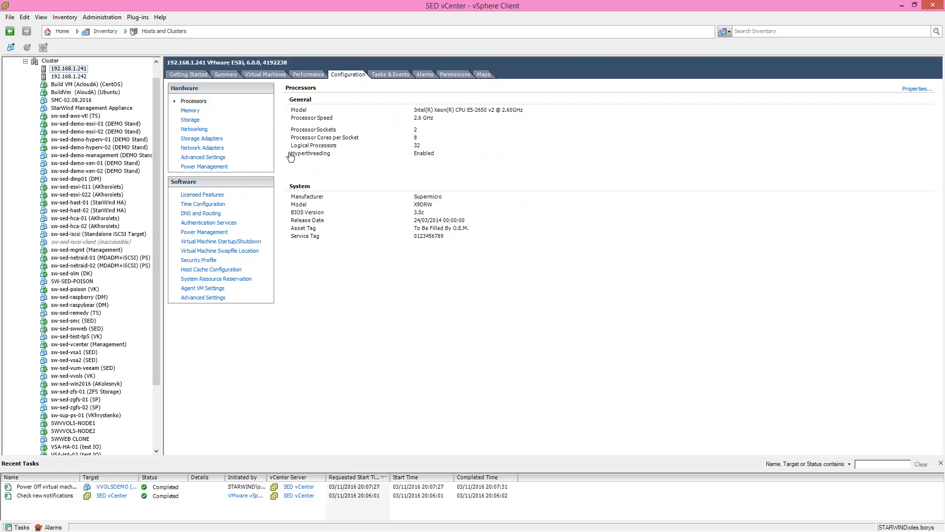
click(190, 119)
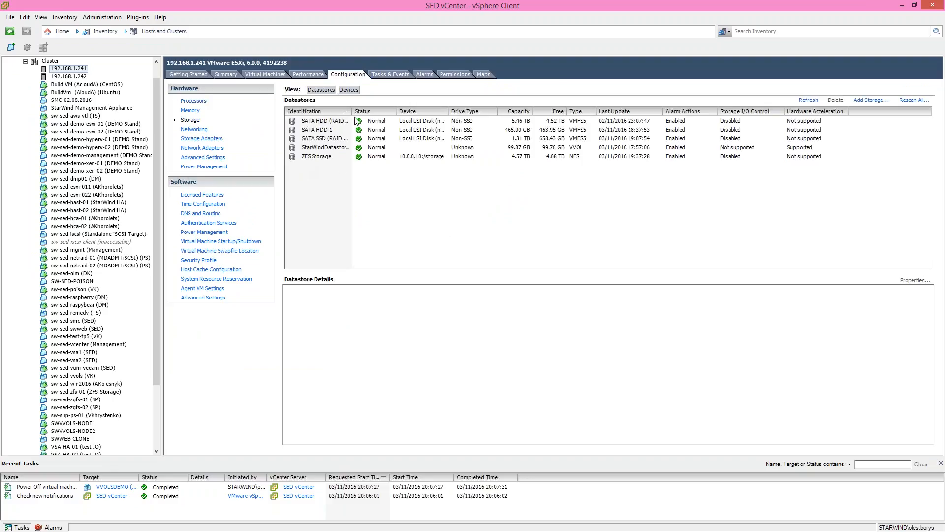
click(326, 147)
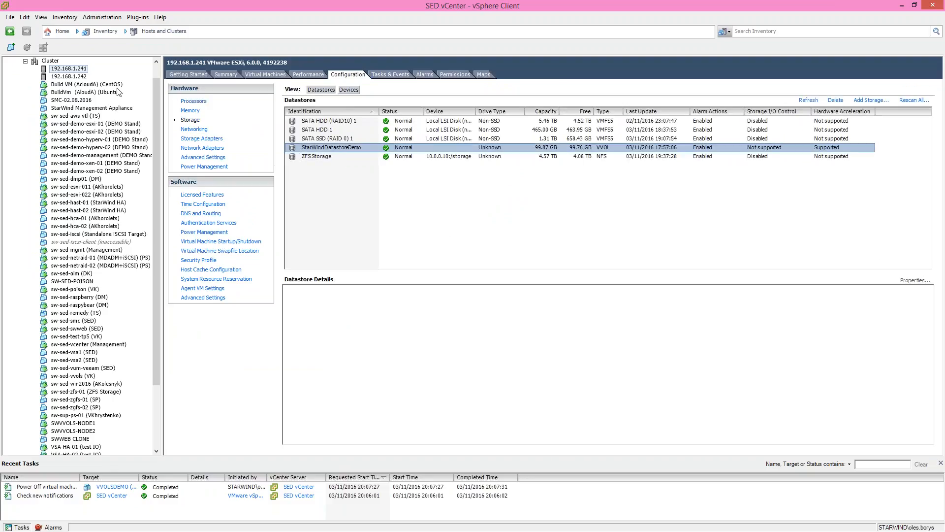
right_click(68, 68)
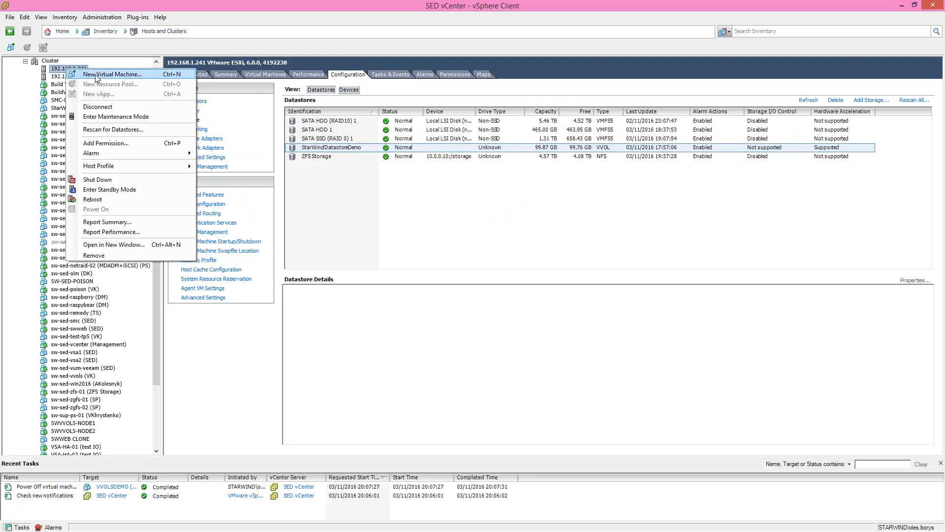
- Start a typical new VM on the host named vVolDemoVM in Sandbox and continue to storage
click(327, 205)
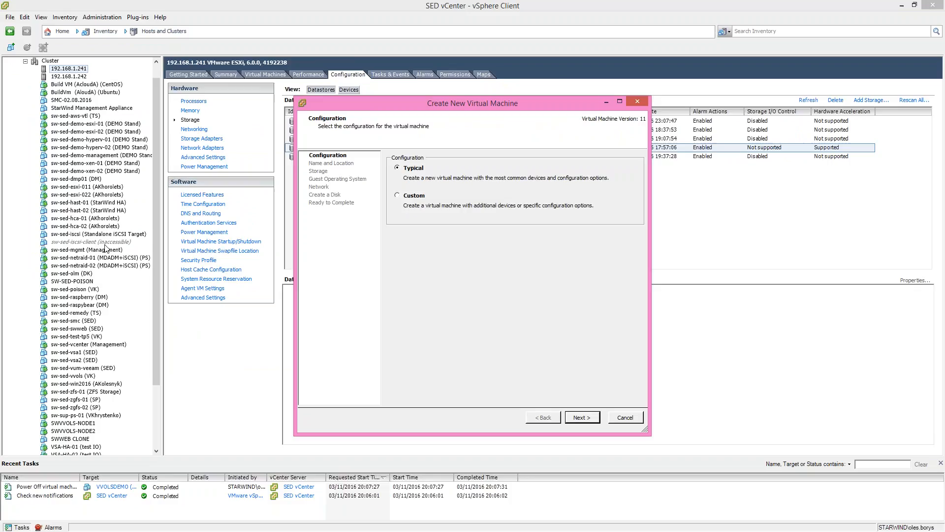
mouse_move(582, 417)
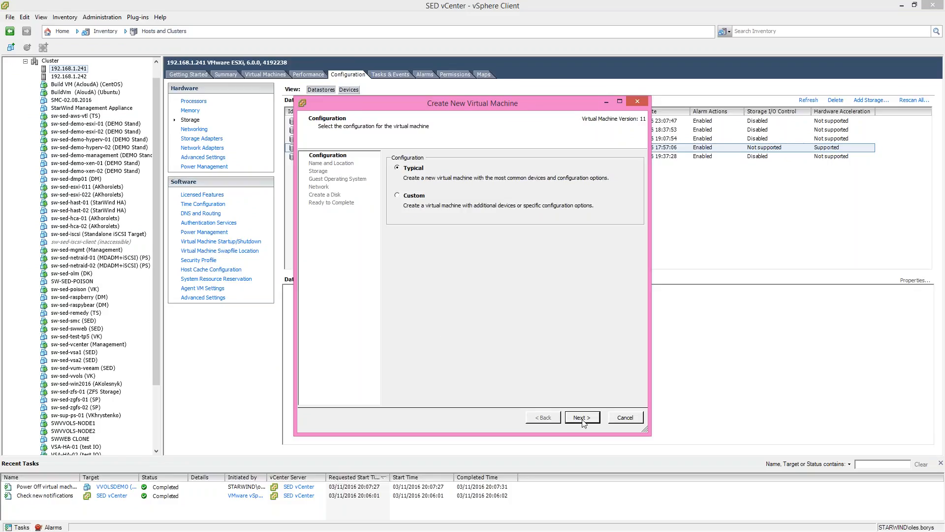
click(581, 418)
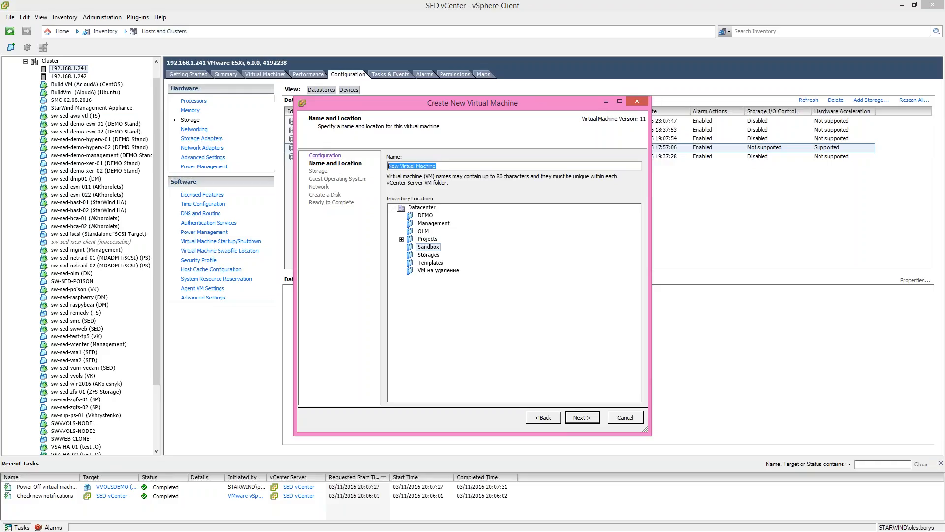
text(Vol)
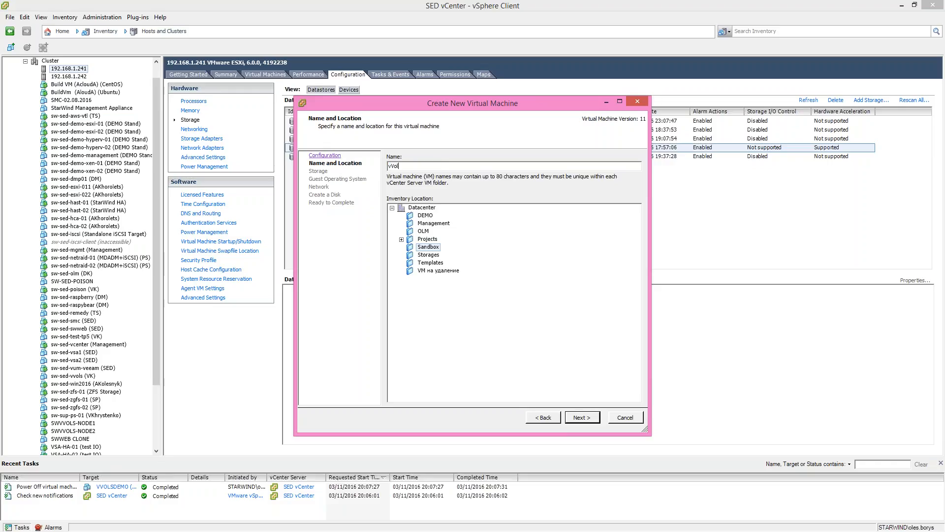
text(Demo)
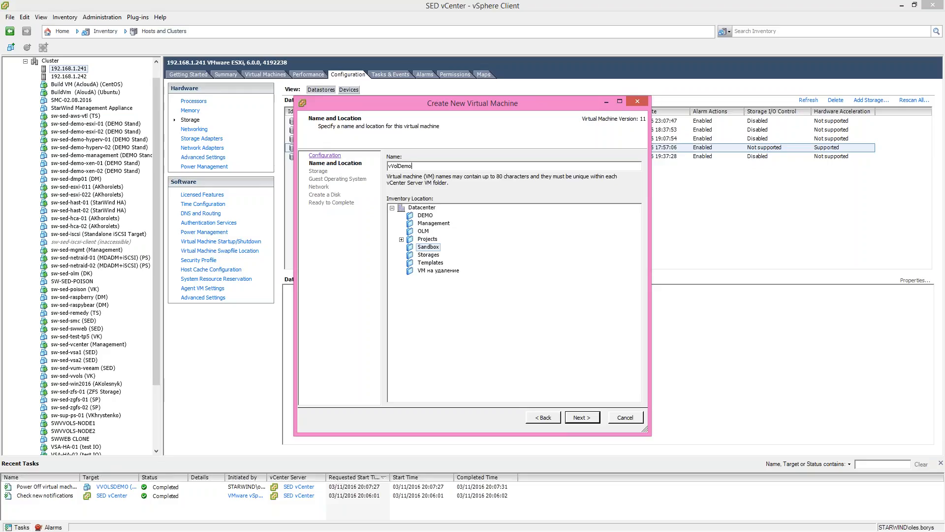
text(VM)
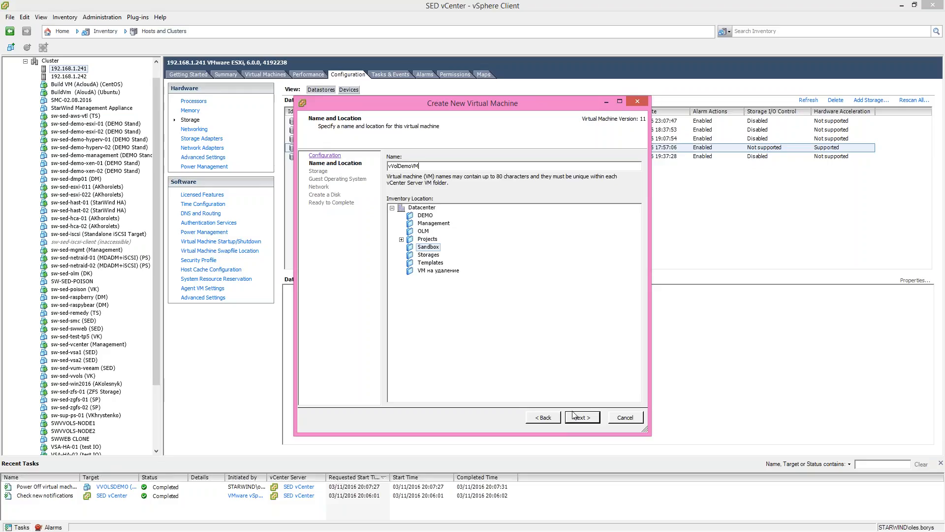
click(581, 417)
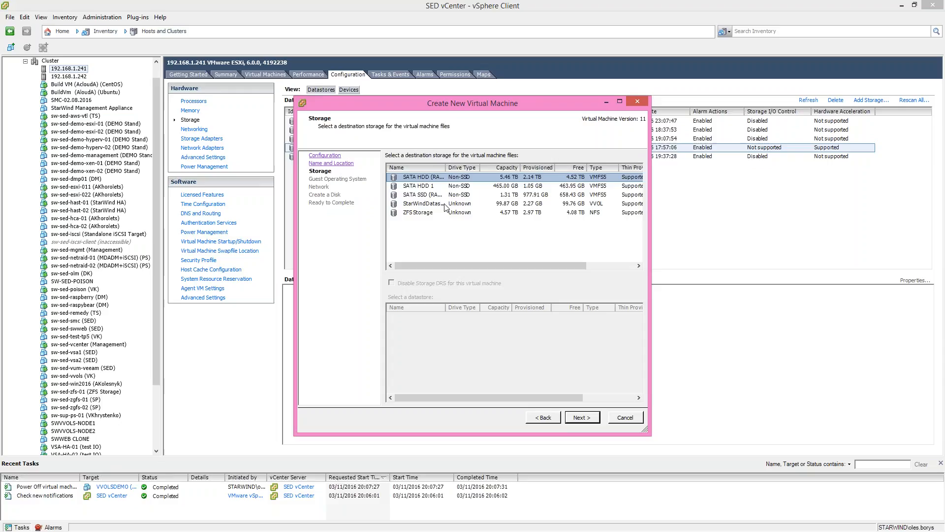
- Place the VM on StarWindDatastoreDemo with no network cards and a 3 GB eager-zeroed thick disk
click(432, 203)
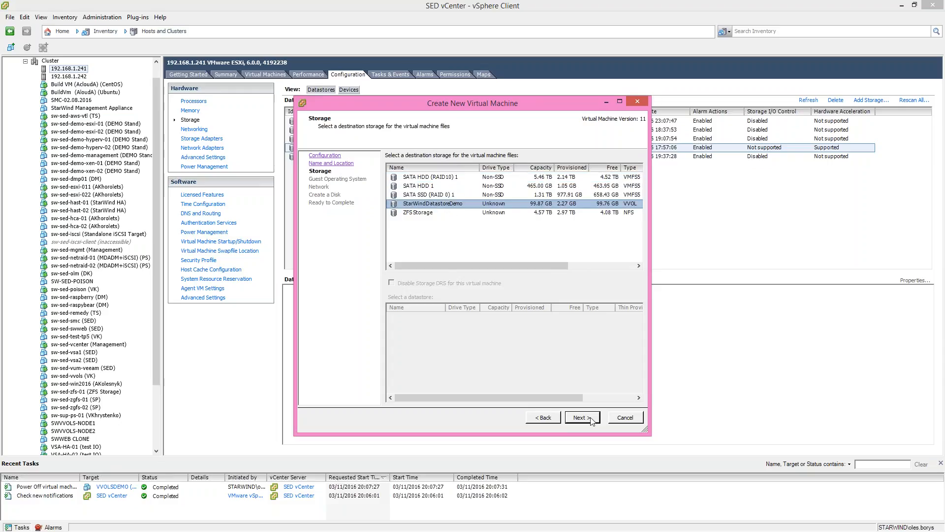
click(581, 418)
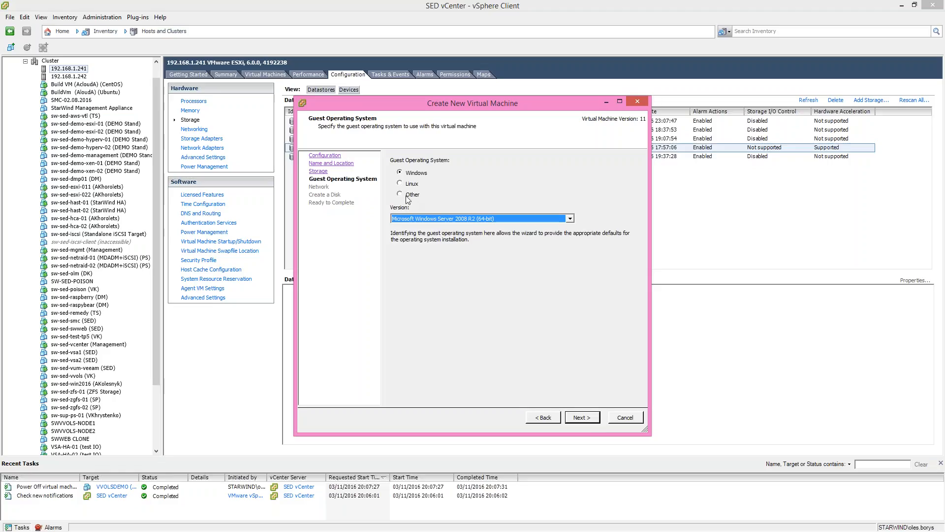
click(581, 417)
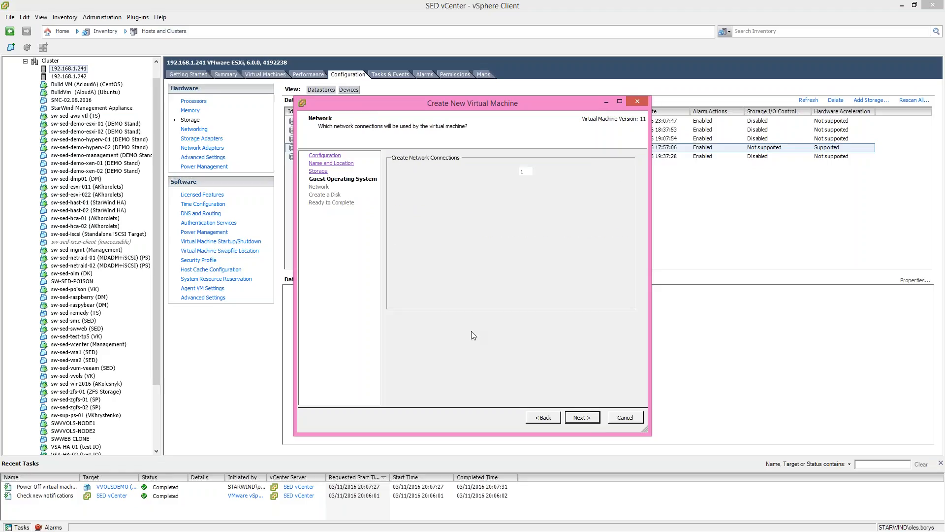
click(537, 171)
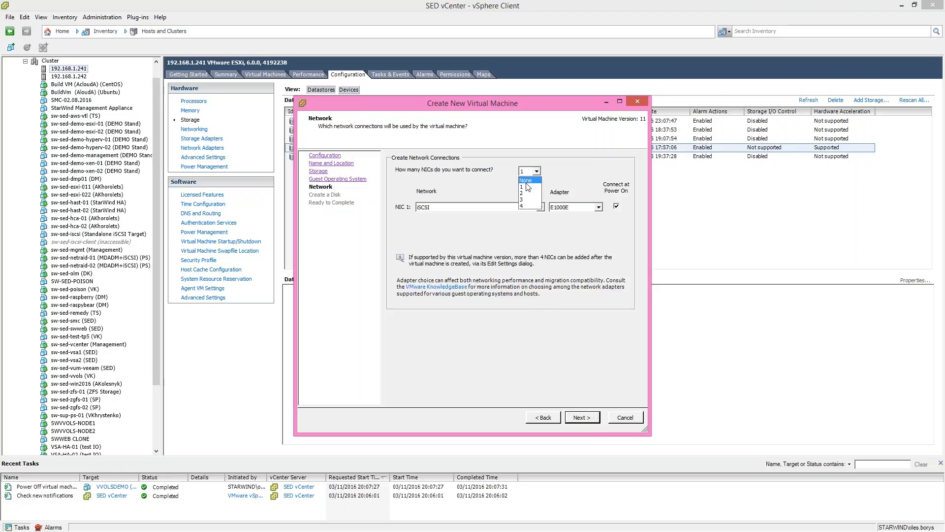
click(581, 417)
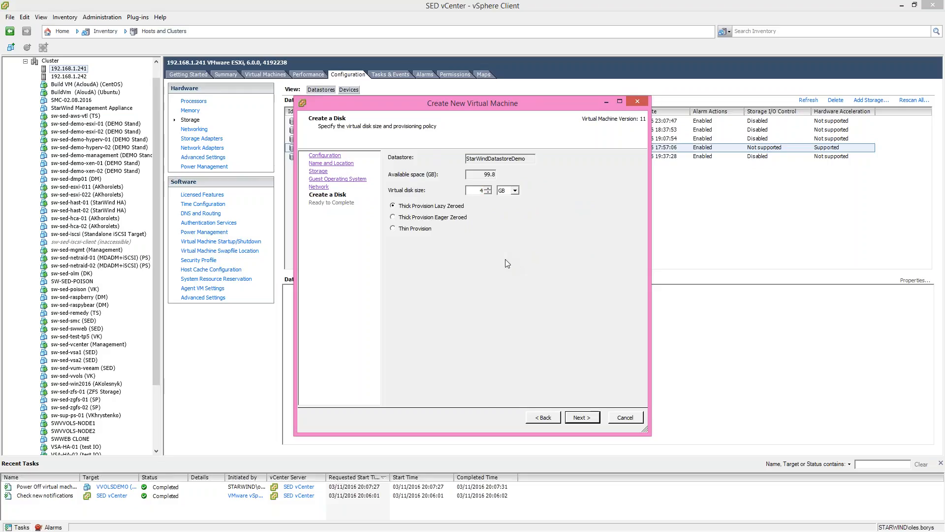
click(393, 217)
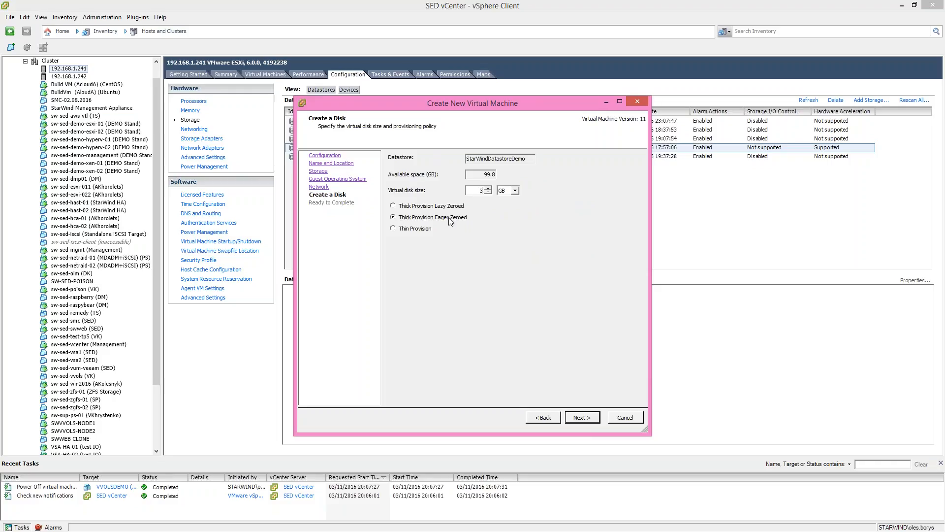
mouse_move(523, 397)
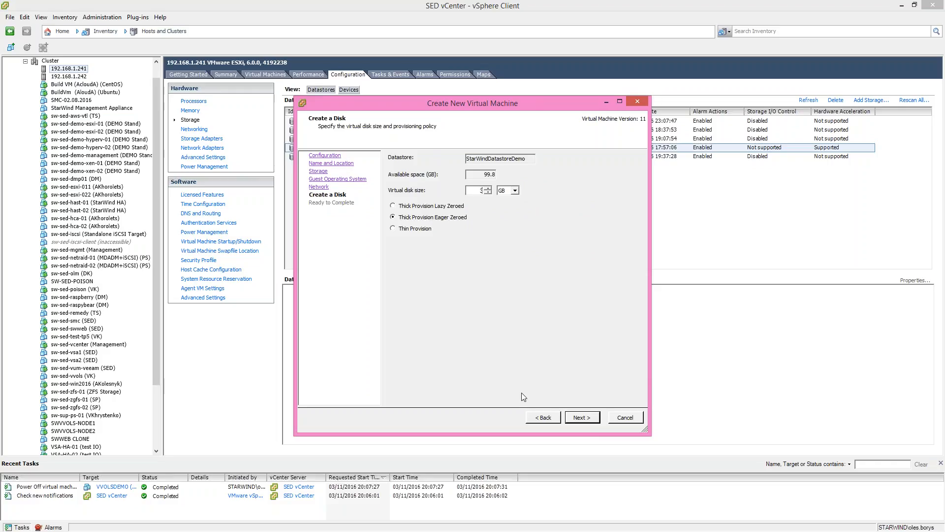
click(581, 417)
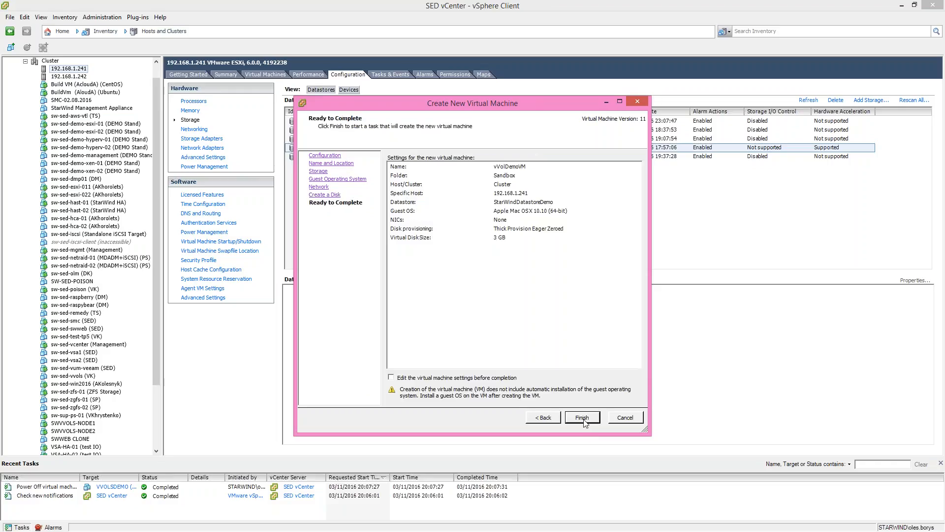
- Finish creating vVolDemoVM and bring up the inventory view list
click(581, 417)
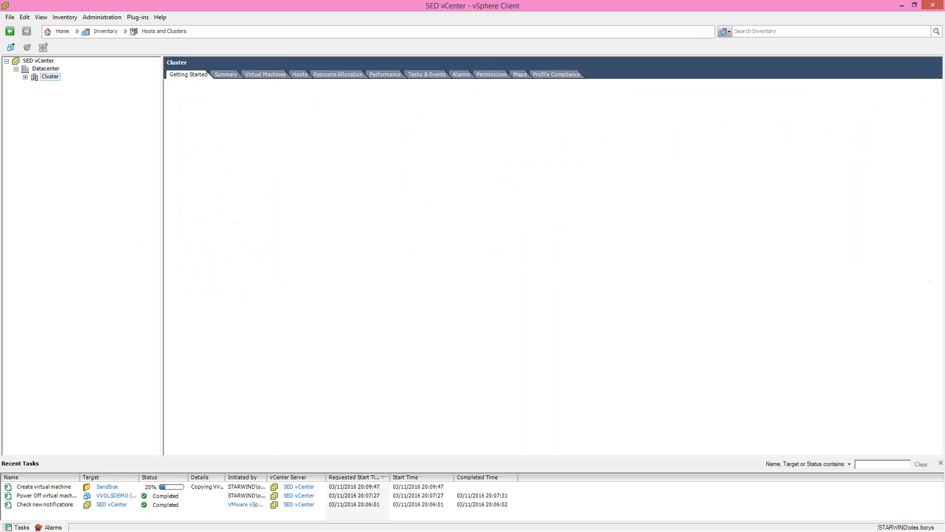
click(64, 17)
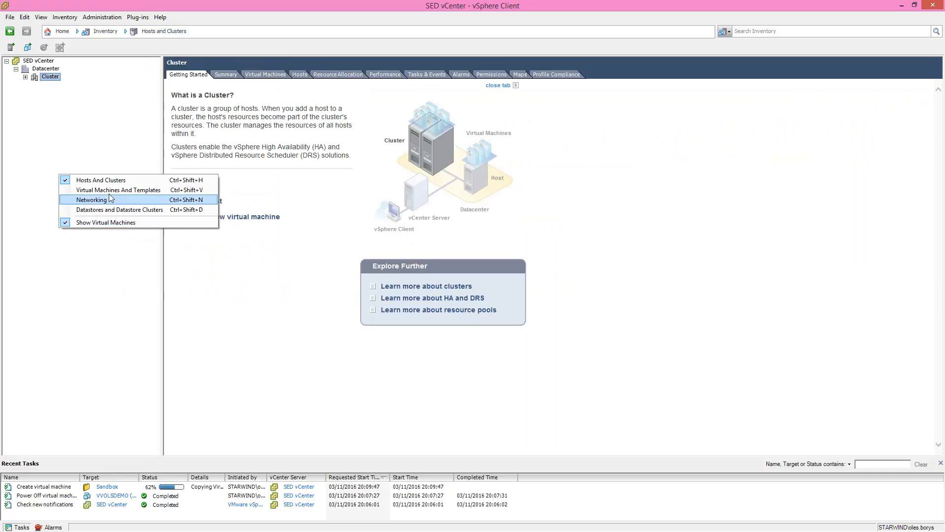
- In VMs and Templates, select the new vVolDemoVM under Sandbox and bring up its actions
click(118, 190)
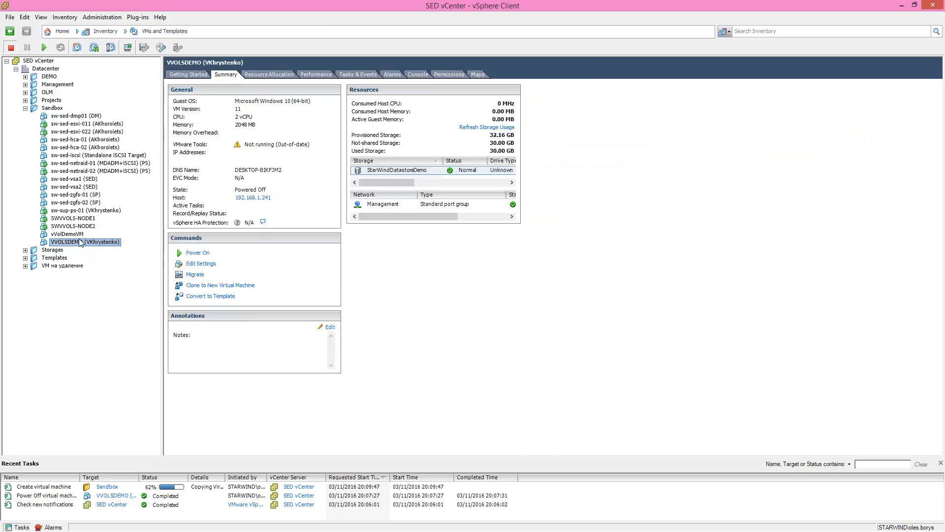
click(67, 235)
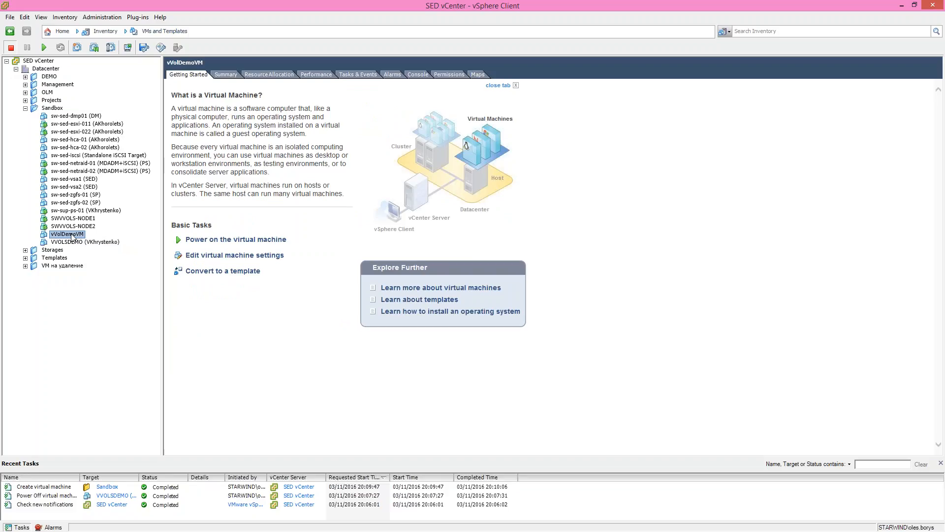
right_click(66, 235)
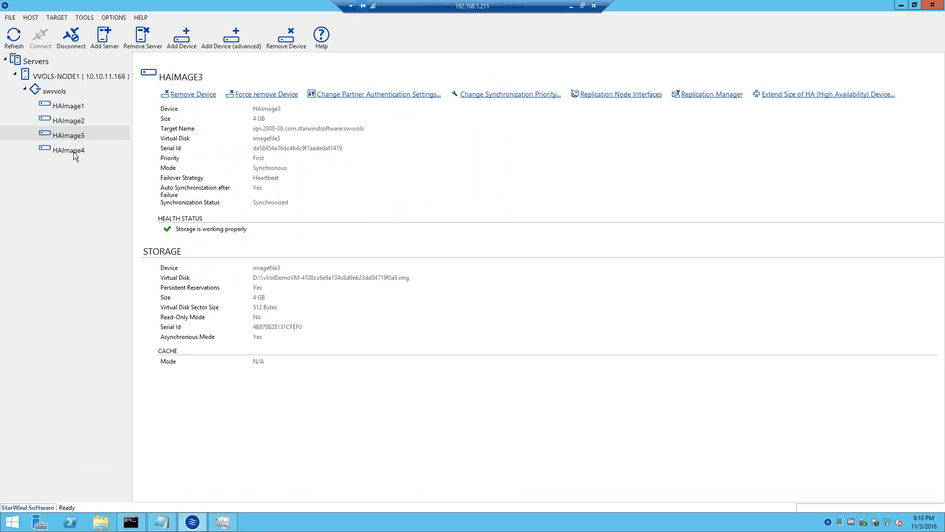
mouse_move(67, 144)
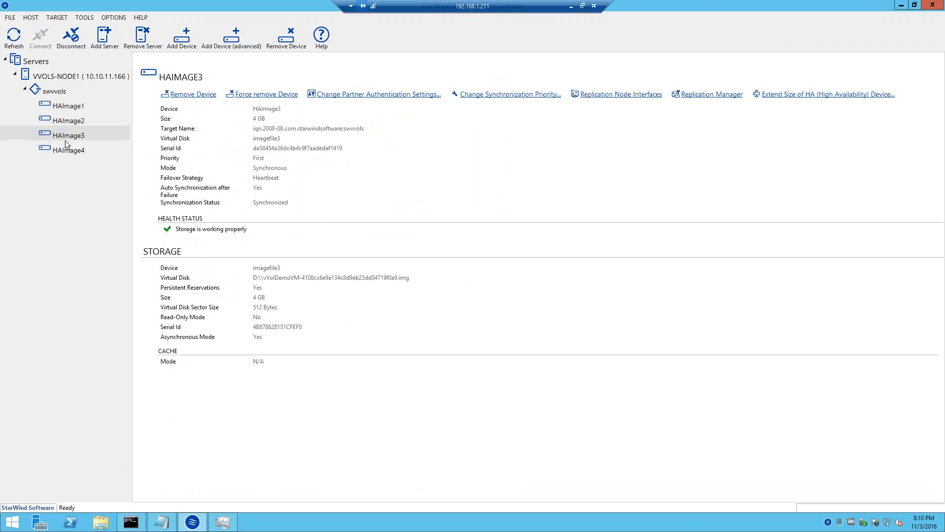
- Inspect HAImage4, HAImage2, HAImage1 and HAImage3 devices, ending on the 3 GB HAImage4
click(68, 149)
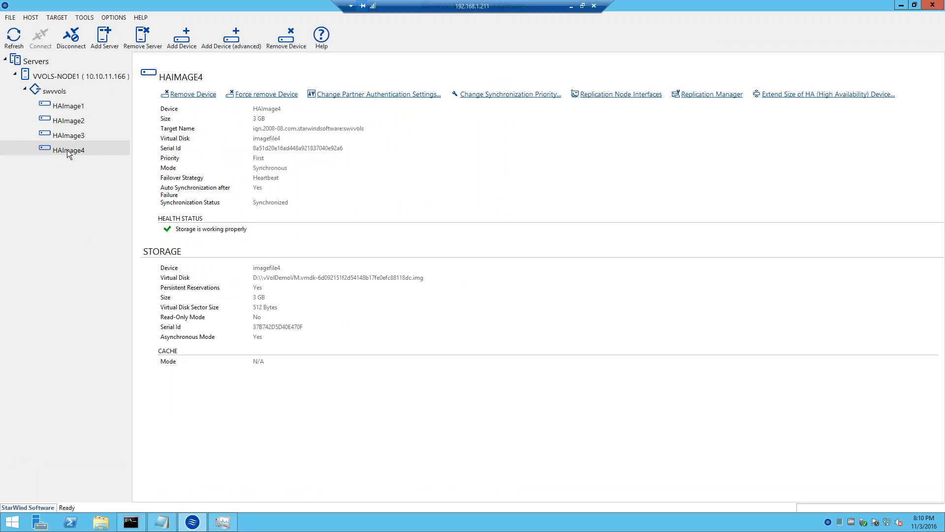
mouse_move(70, 143)
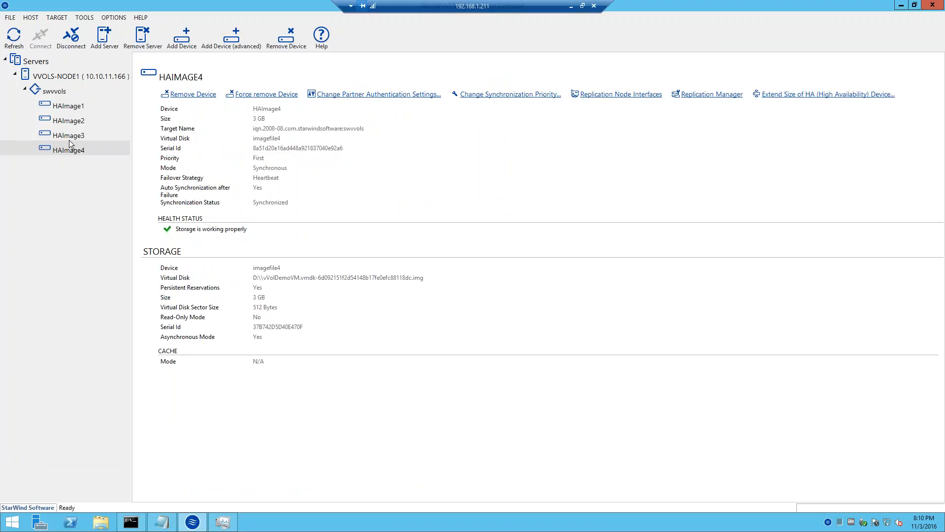
click(68, 120)
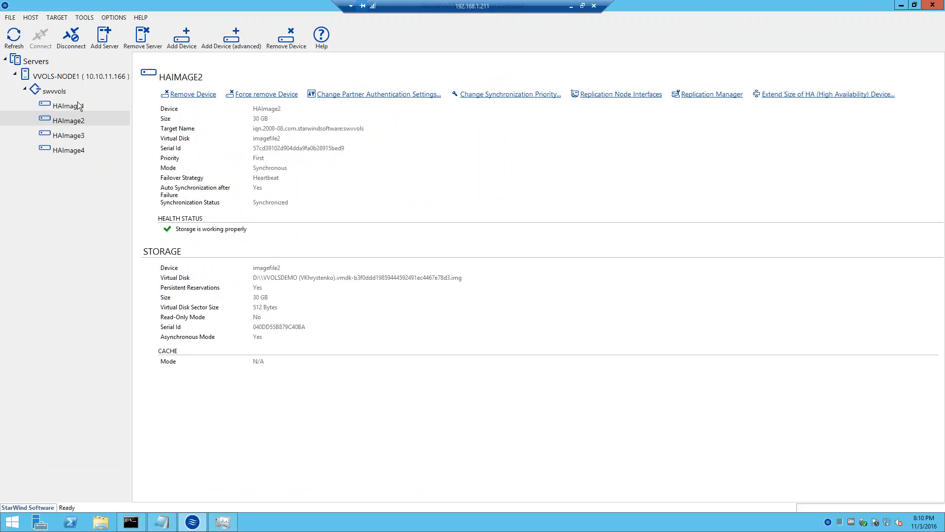
click(68, 106)
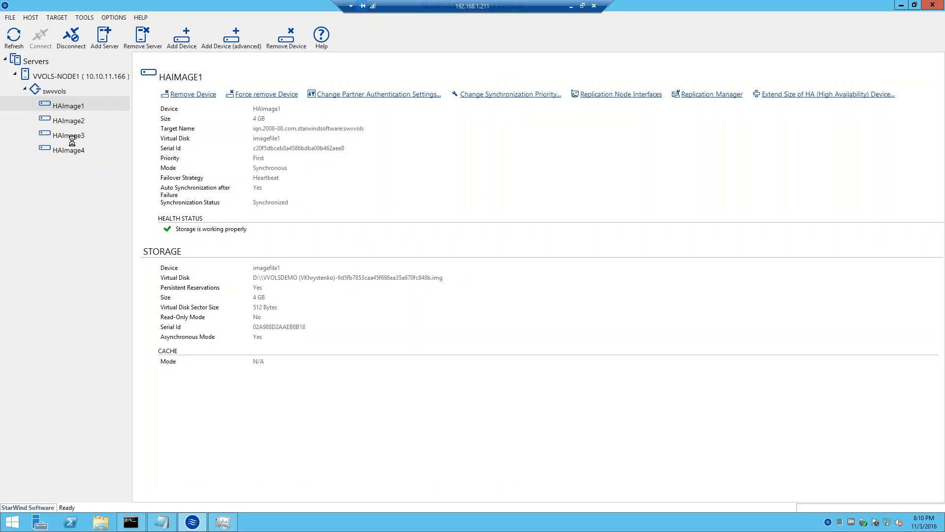
click(68, 135)
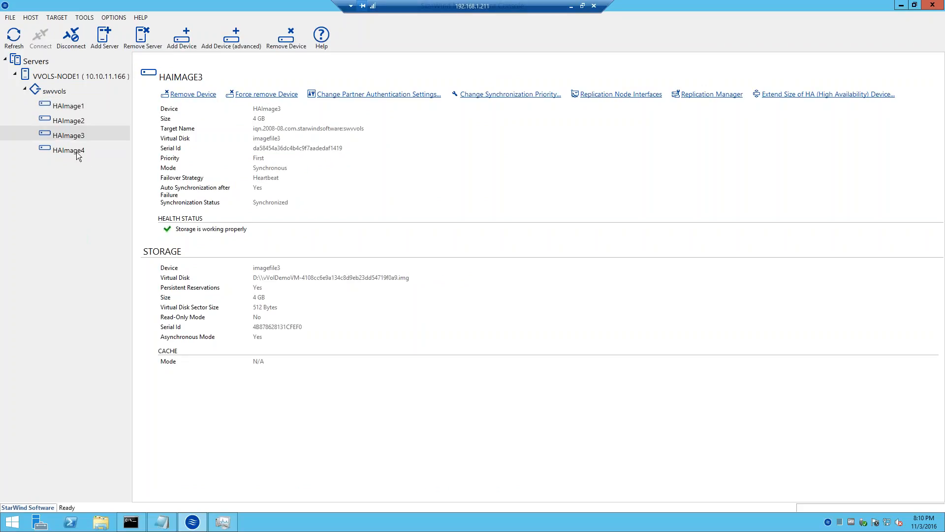
click(68, 150)
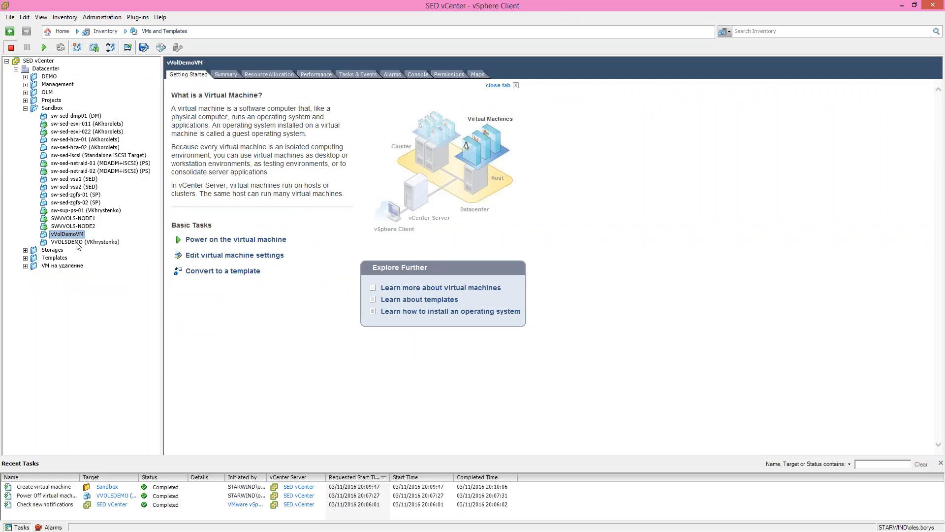
- Power on vVolDemoVM from its context menu and dismiss the darwin14_64Guest unsupported guest OS error
click(84, 242)
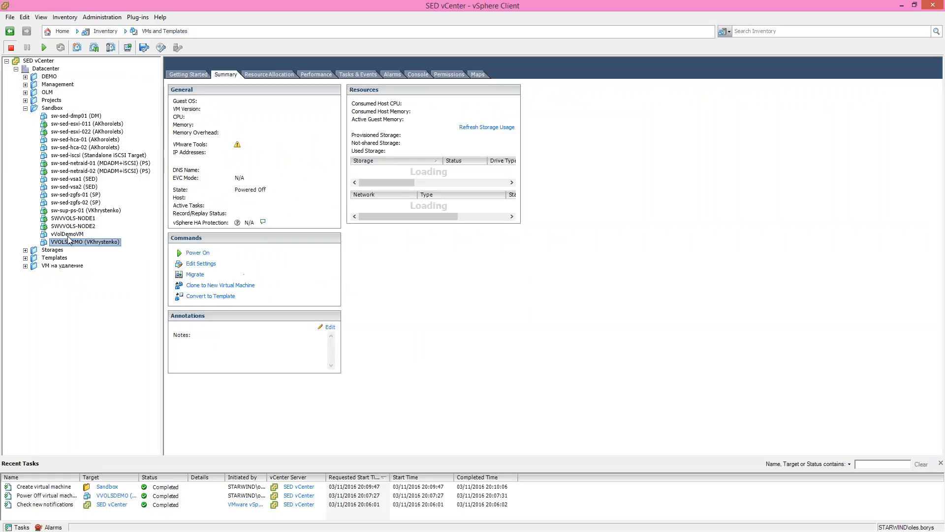
click(67, 235)
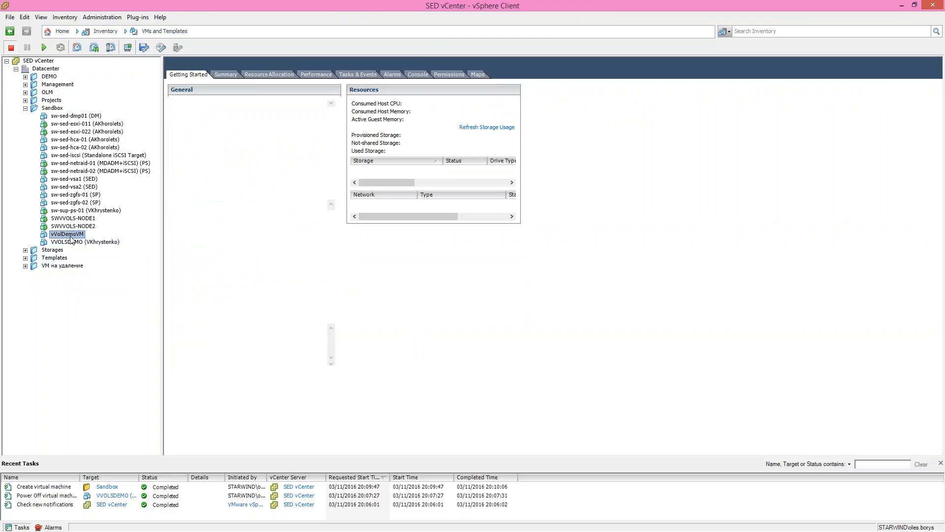
right_click(66, 235)
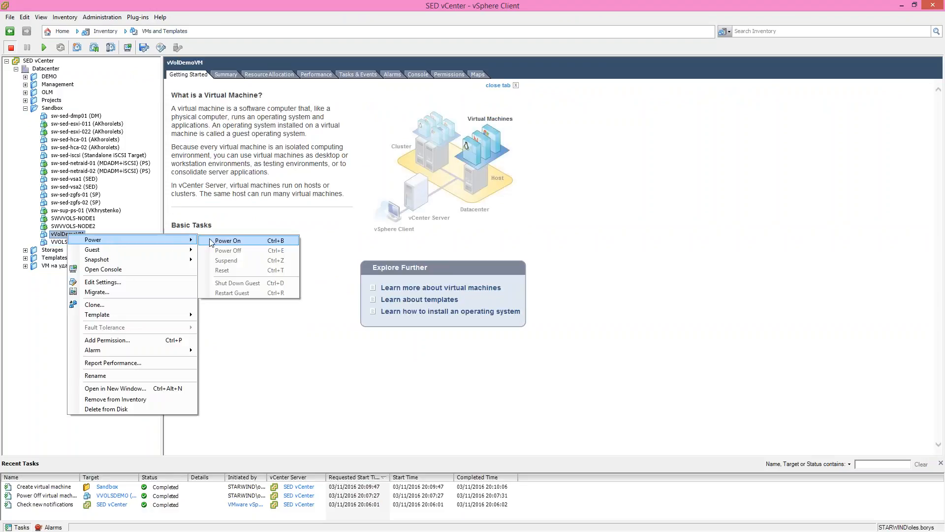
click(228, 240)
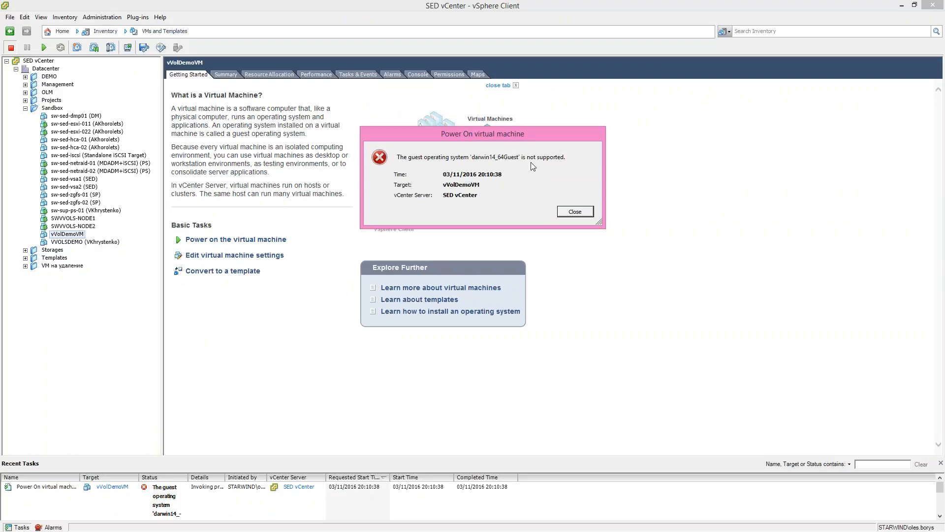
click(574, 212)
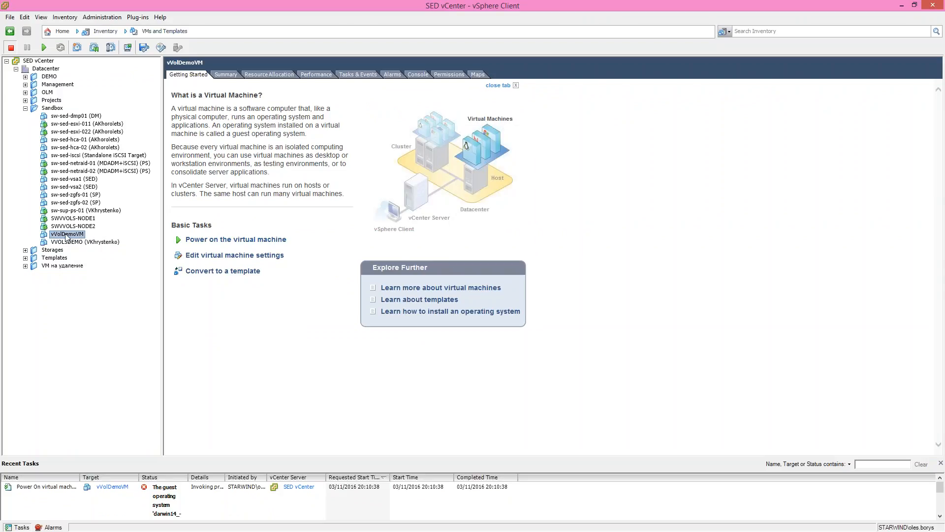
right_click(67, 235)
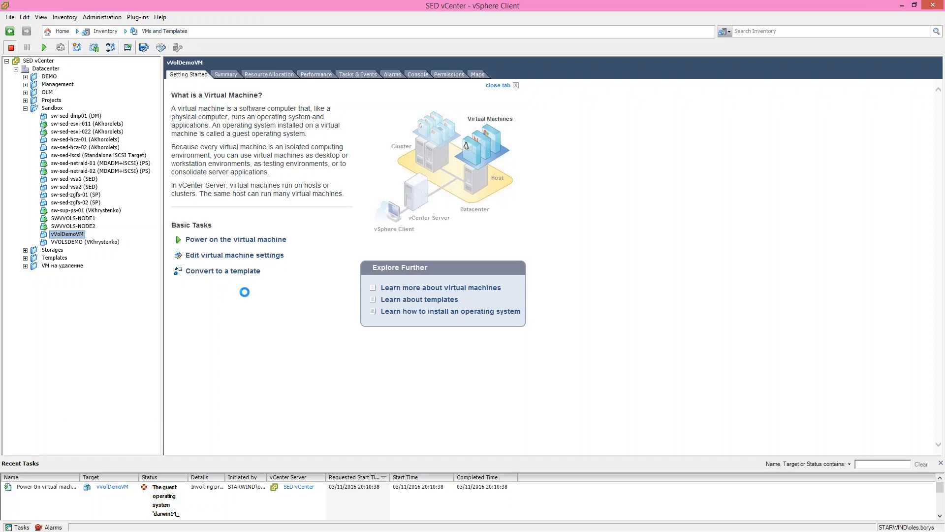
mouse_move(252, 252)
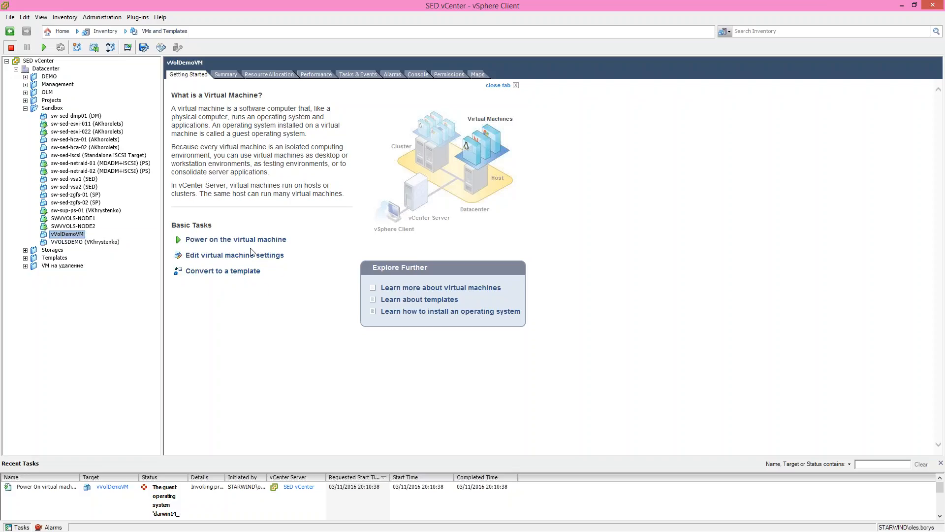
- In vVolDemoVM's hardware settings, start adding a CD/DVD drive backed by an ISO image
click(235, 254)
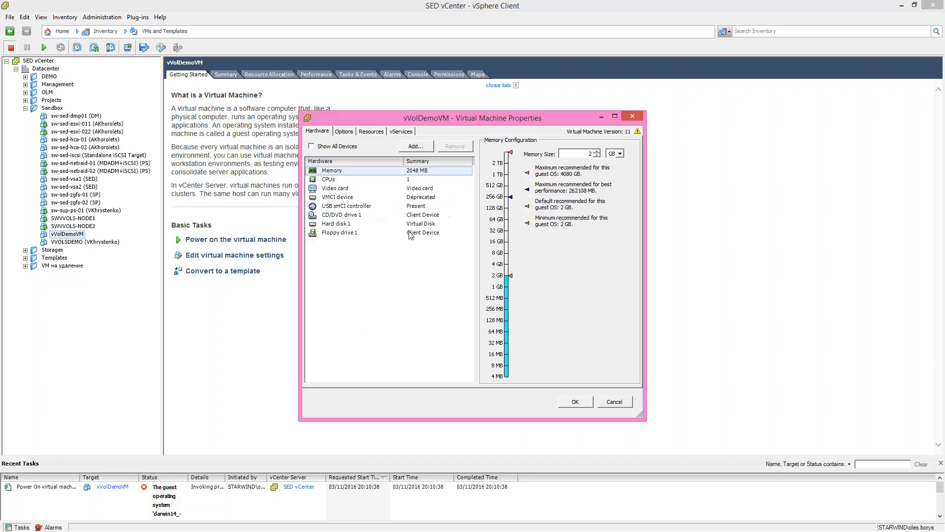
click(342, 215)
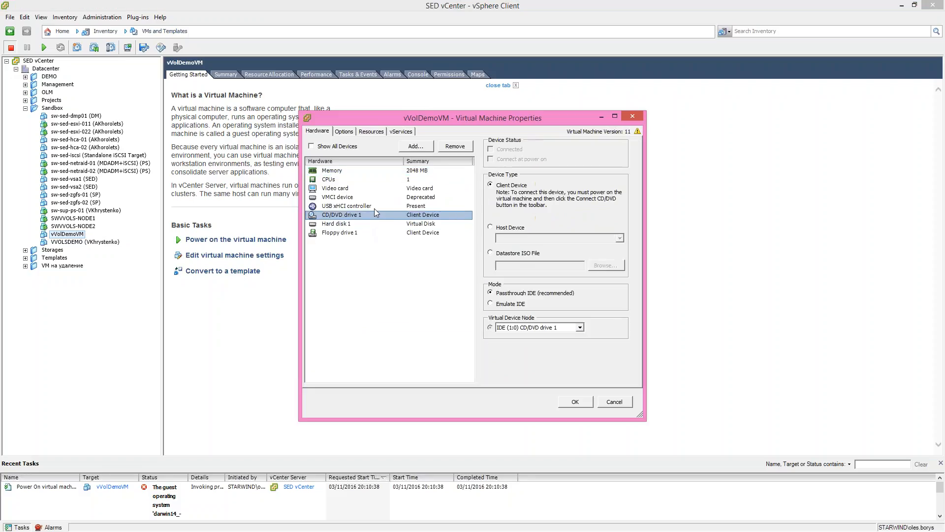
click(346, 206)
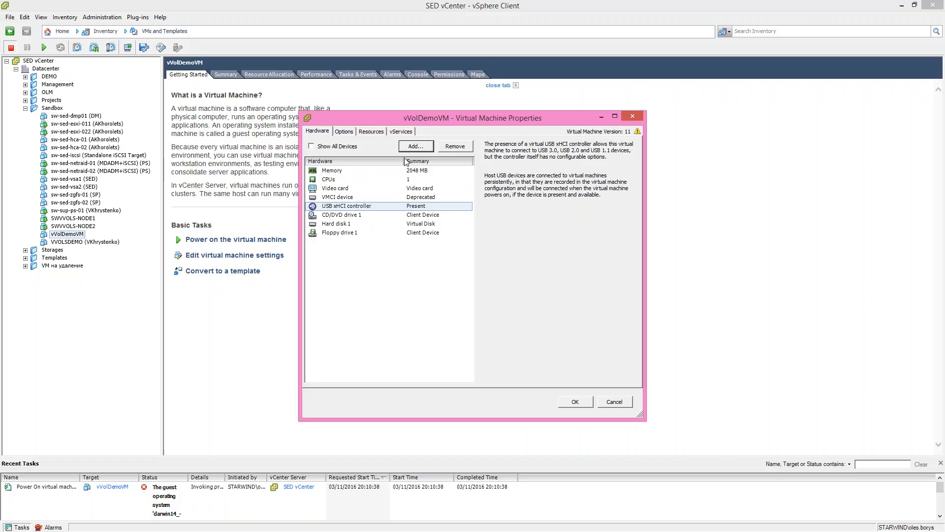
click(415, 146)
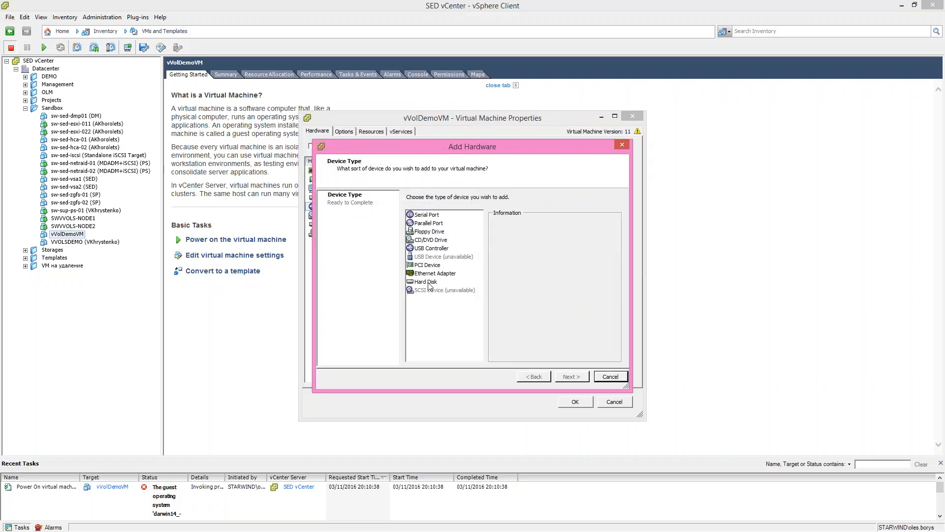
click(570, 376)
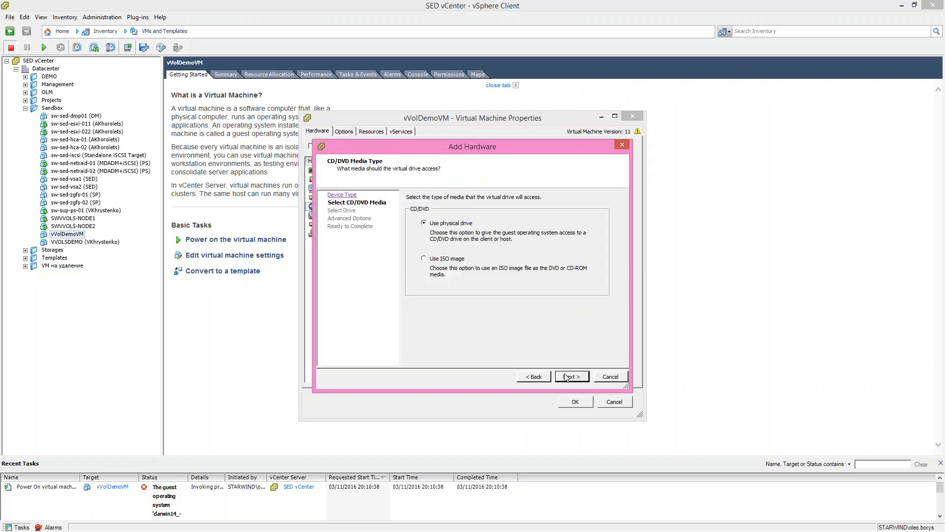
click(424, 258)
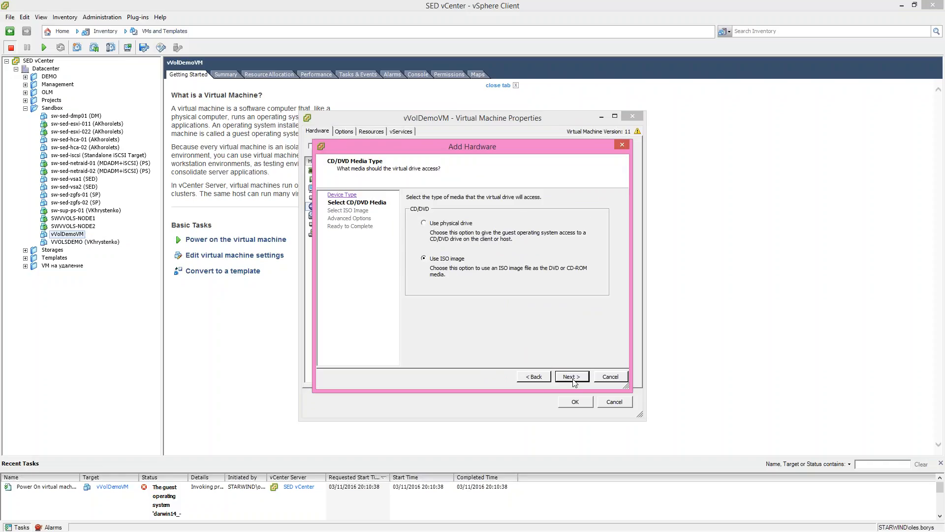
click(571, 376)
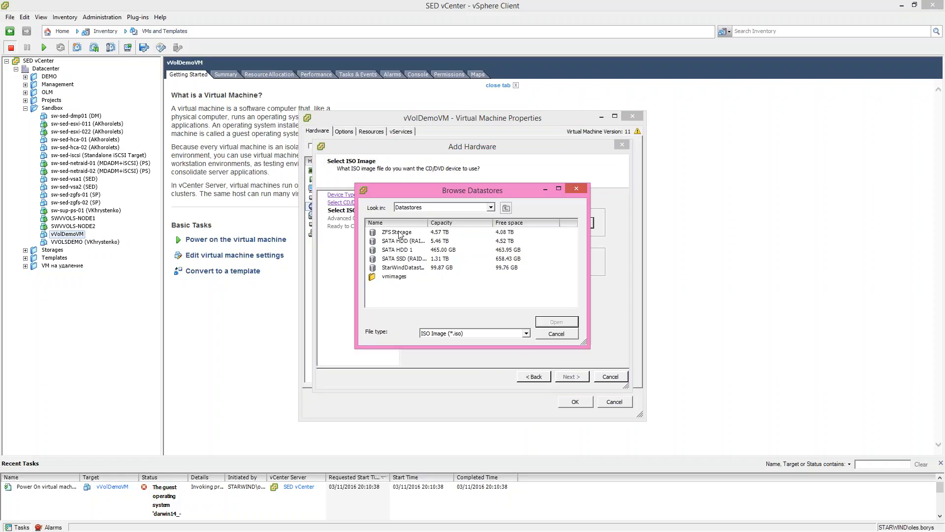
- Pick vmimages/tools-isoimages/linux.iso as the image, keep the default device node and apply the new drive
double_click(394, 276)
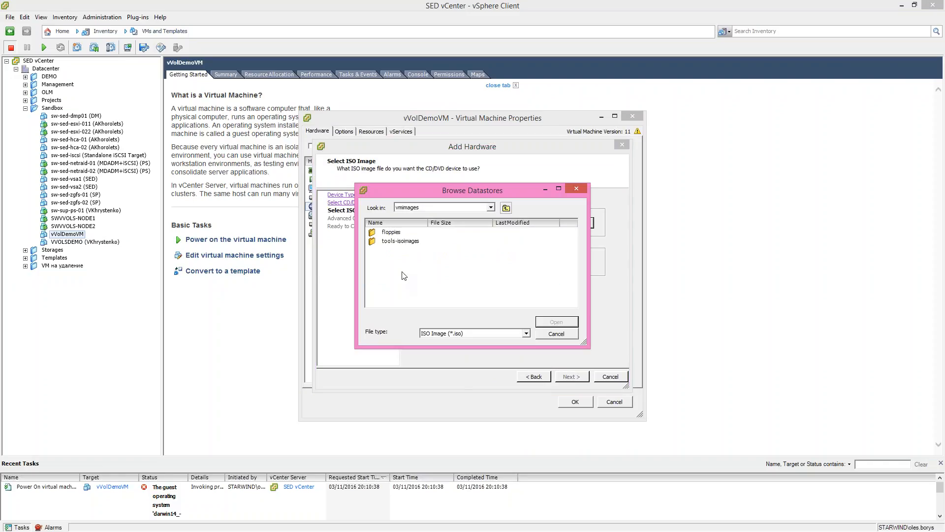
mouse_move(409, 245)
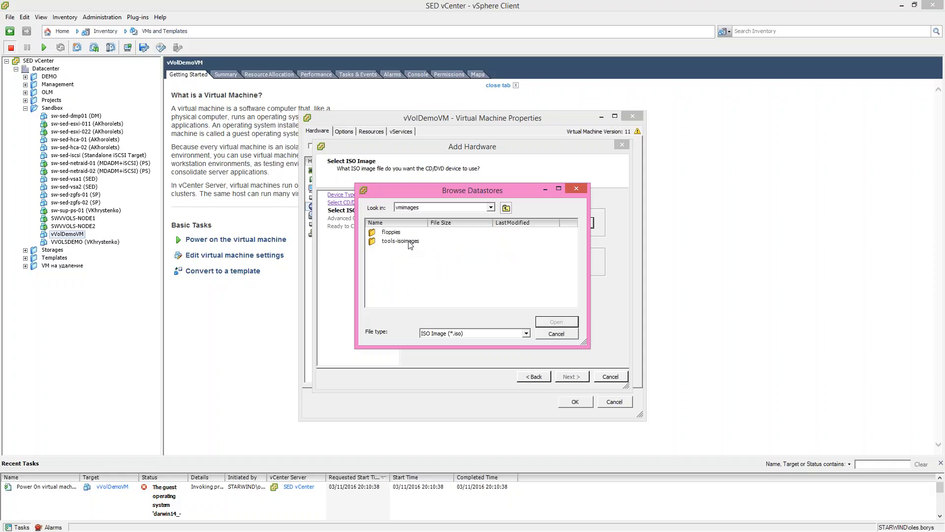
double_click(400, 241)
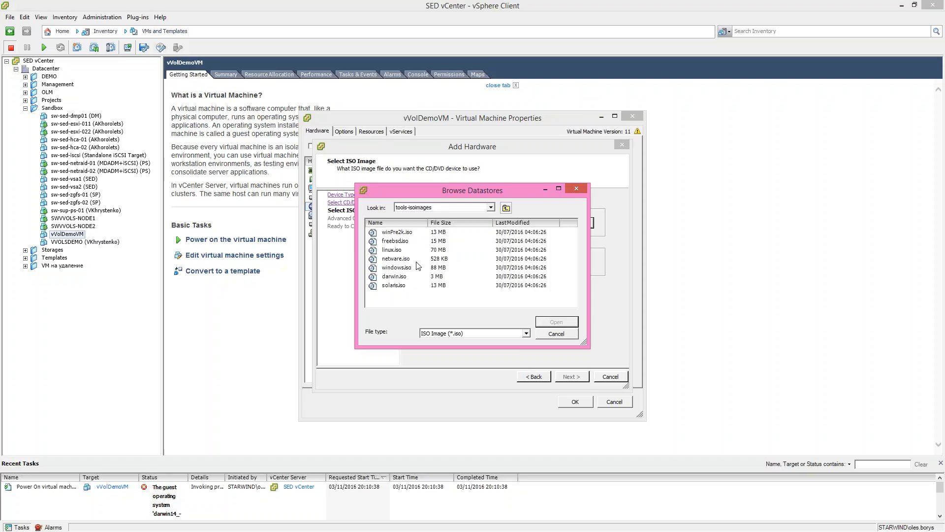
click(391, 249)
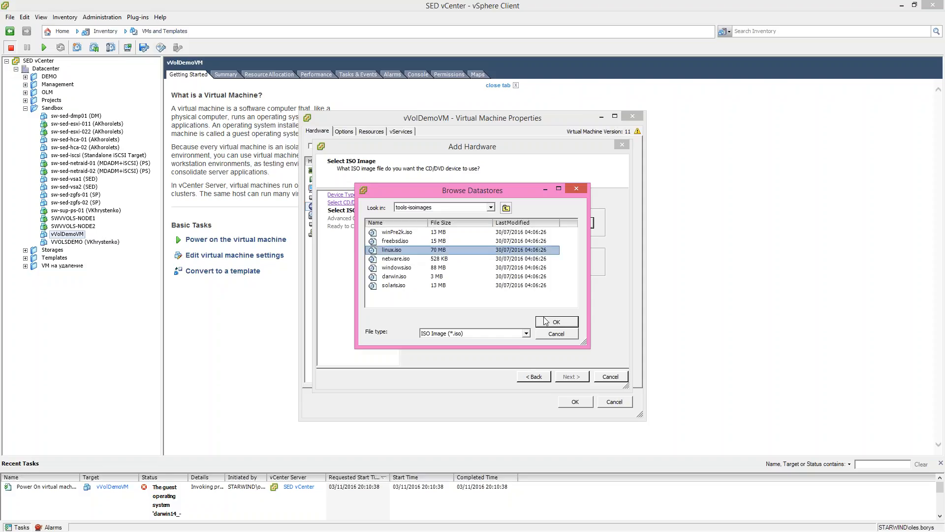
click(555, 321)
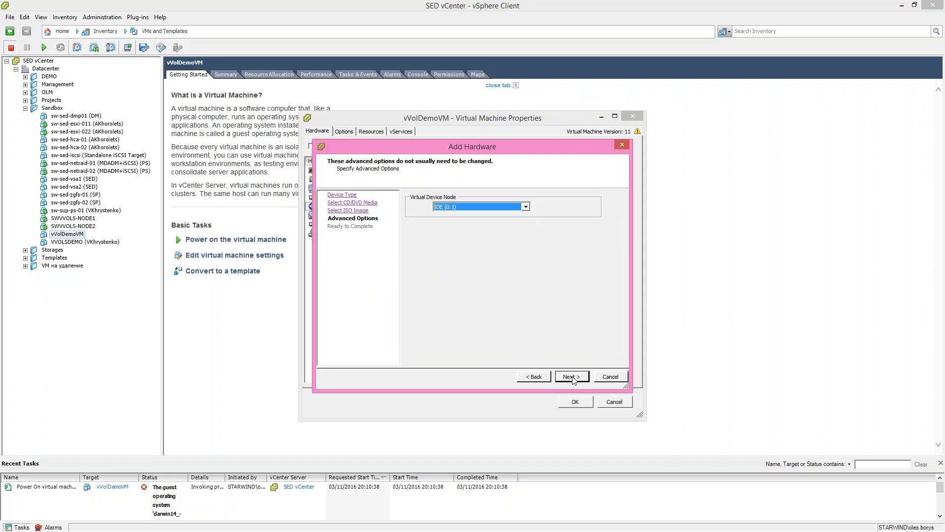
click(570, 376)
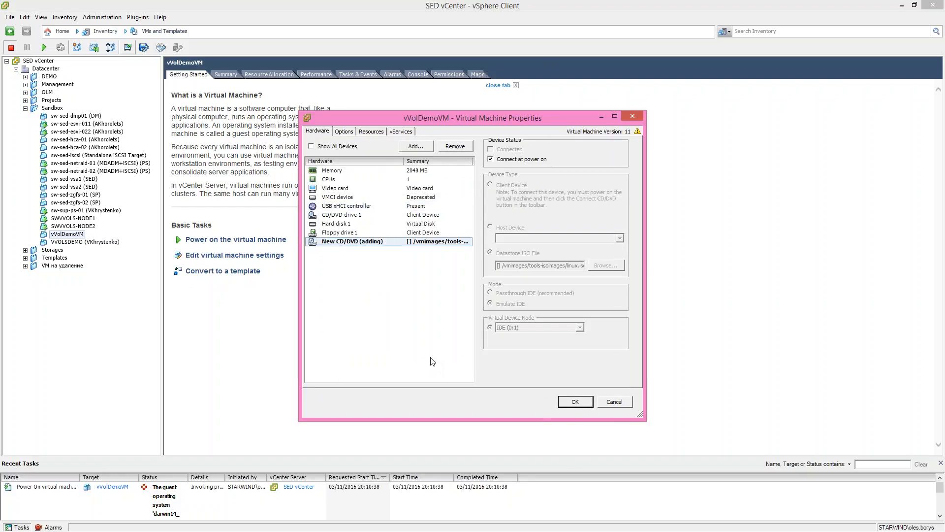
click(574, 402)
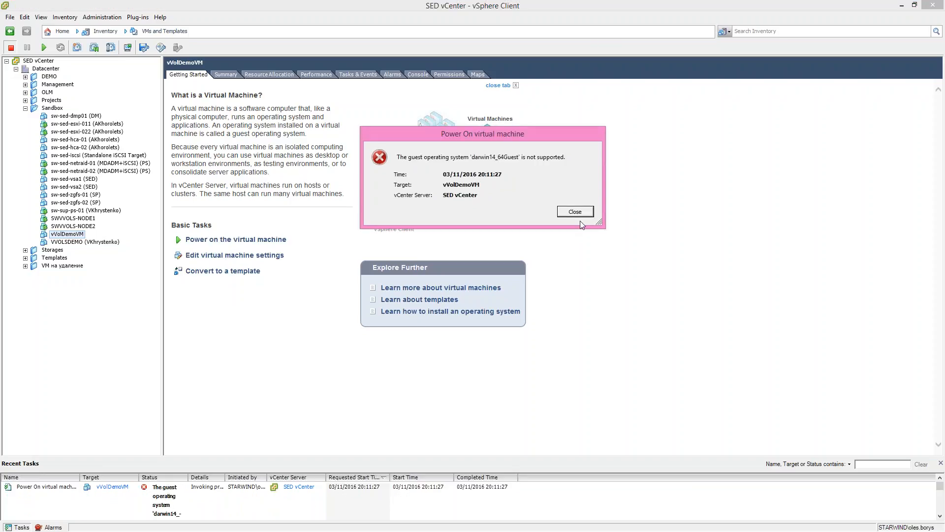
- Clear the repeated unsupported guest OS error and reopen vVolDemoVM's hardware settings
right_click(67, 234)
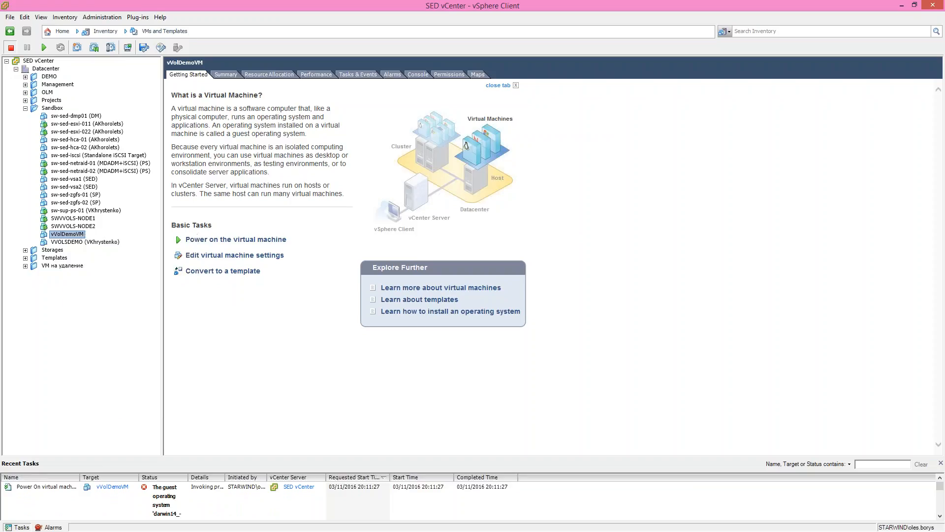
mouse_move(473, 295)
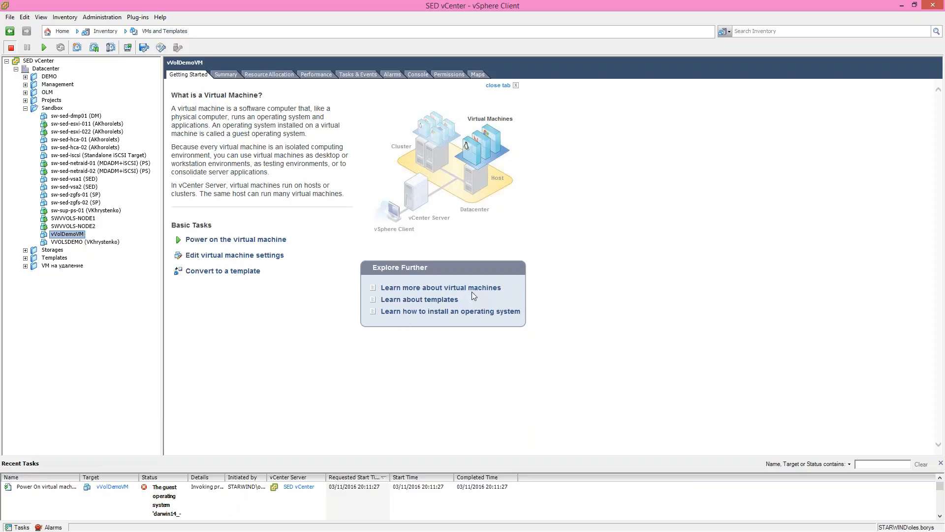
click(234, 255)
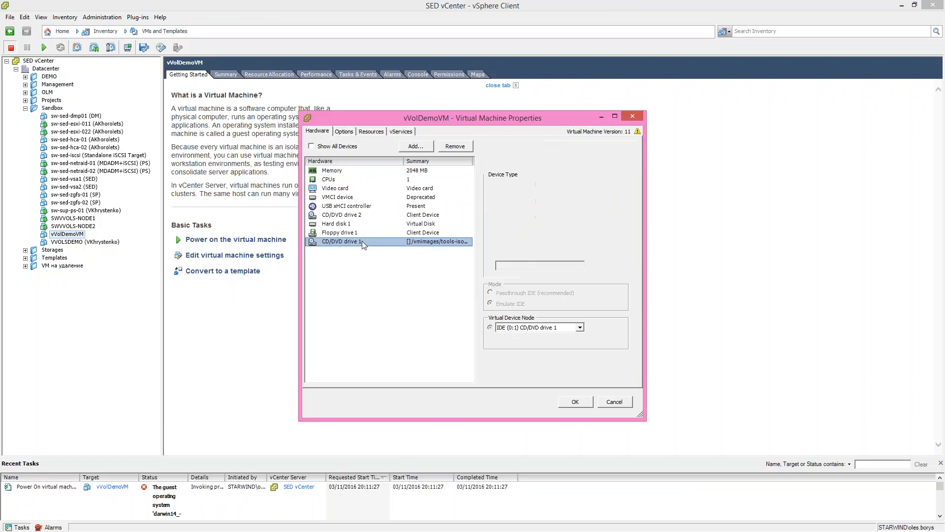
- Set Hard disk 1 to 15 GB, apply it, and dismiss the resulting STORAGE_FAULT disk extend error
click(336, 224)
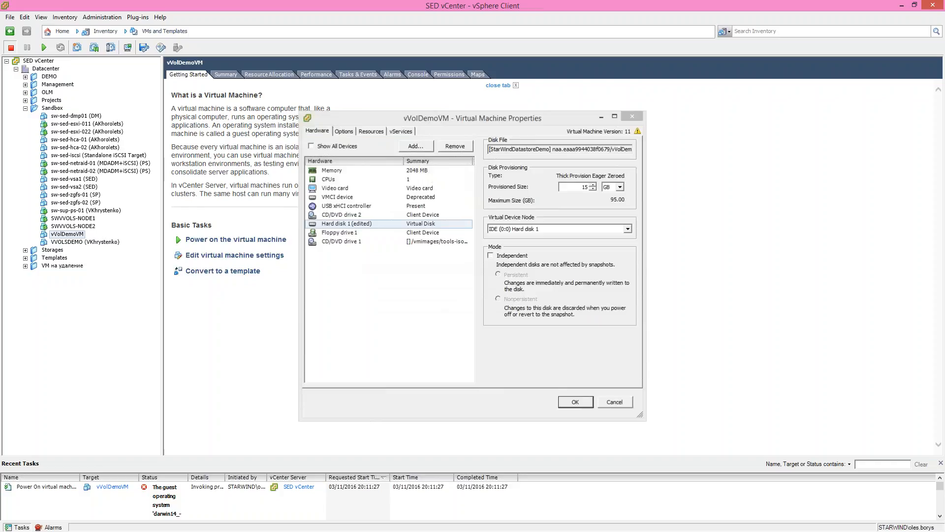
click(574, 402)
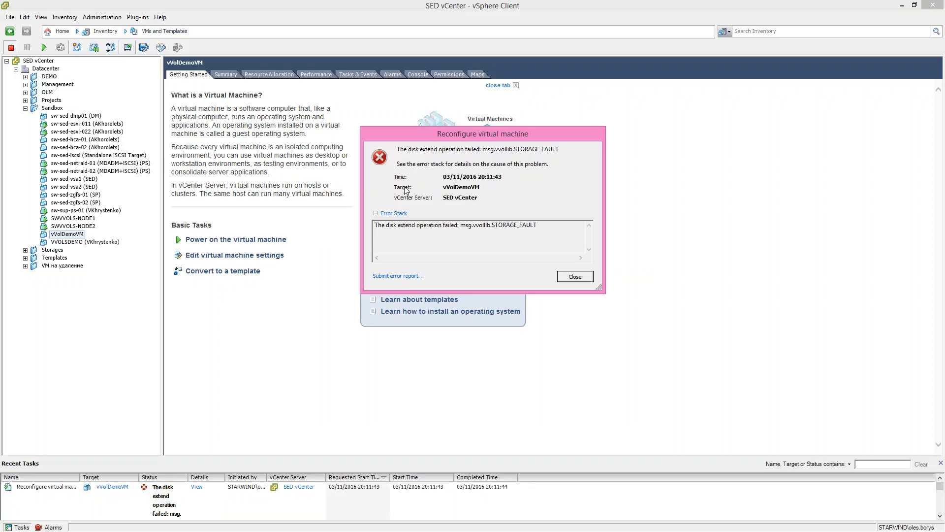
click(573, 276)
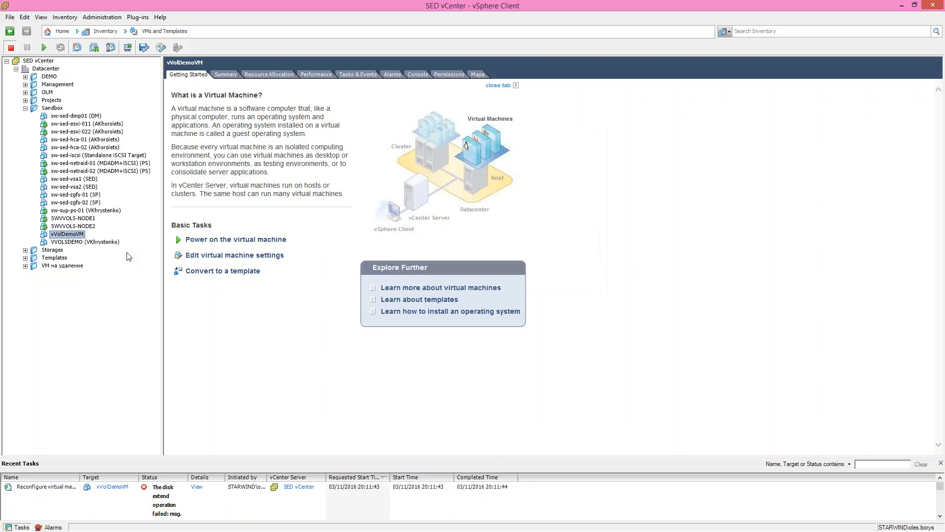
click(84, 242)
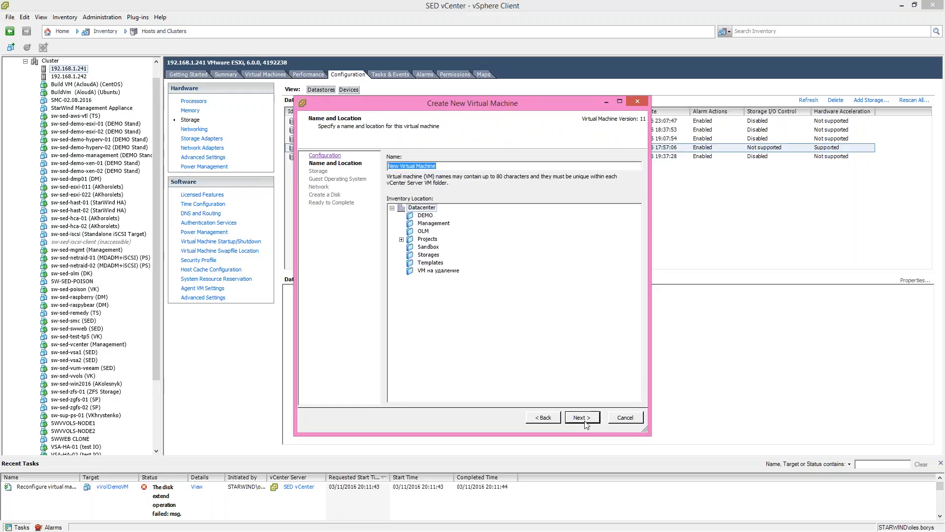
- Place the new VM in the Sandbox folder and name it vVolsDEMOVirtual
click(429, 246)
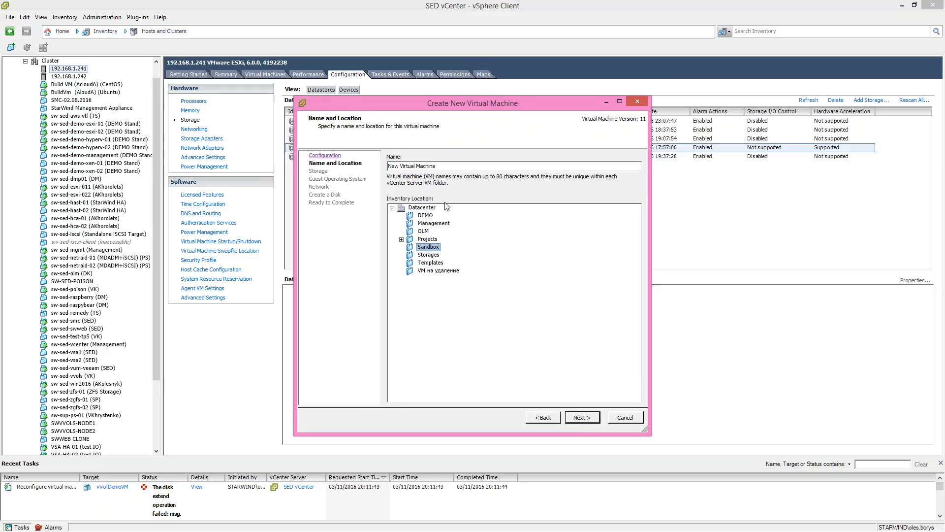
triple_click(411, 165)
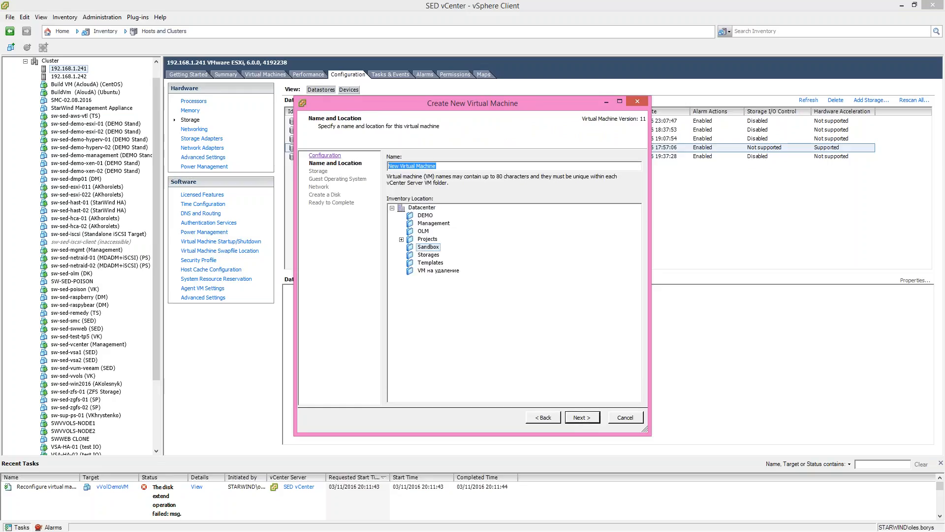
text(vVold)
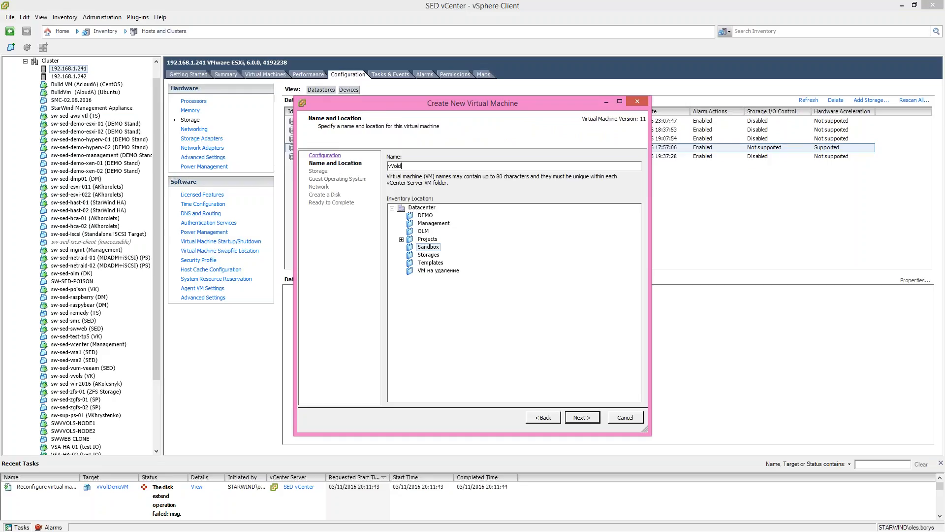
text(DE)
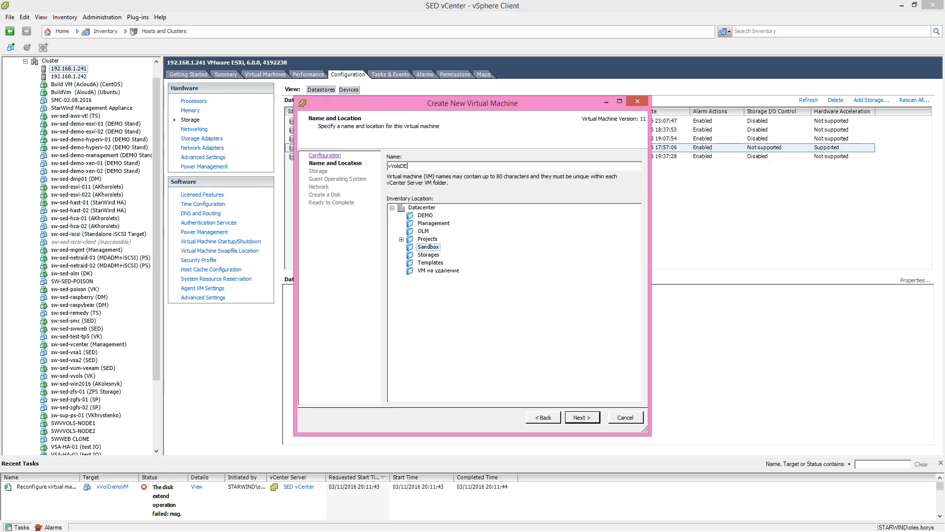
text(MOV)
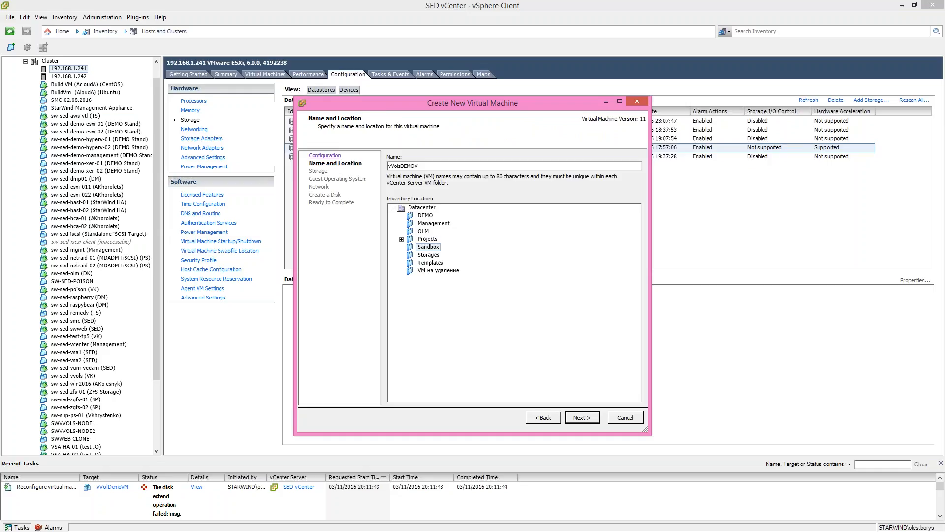
text(irtual)
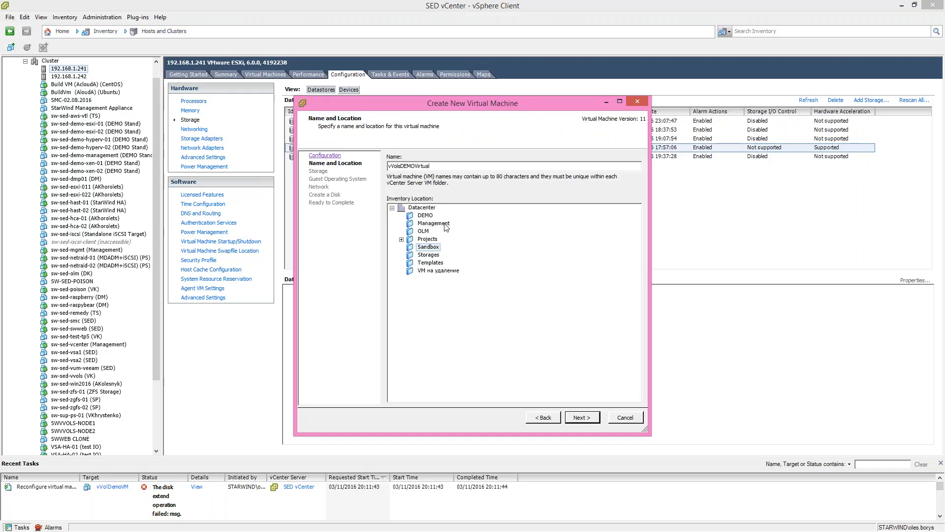
- Accept StarWindDatastoreDemo, Windows guest OS, iSCSI network and default disk settings, and finish the wizard
click(581, 417)
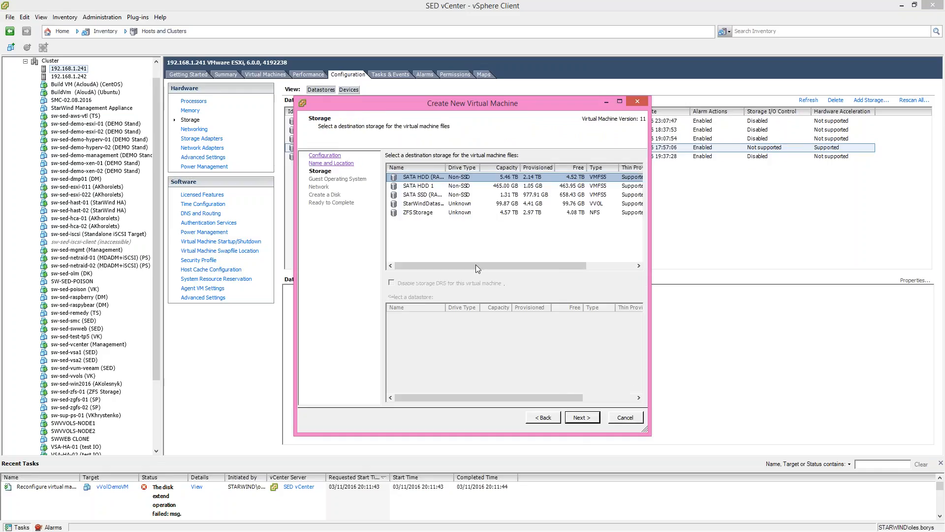
click(581, 417)
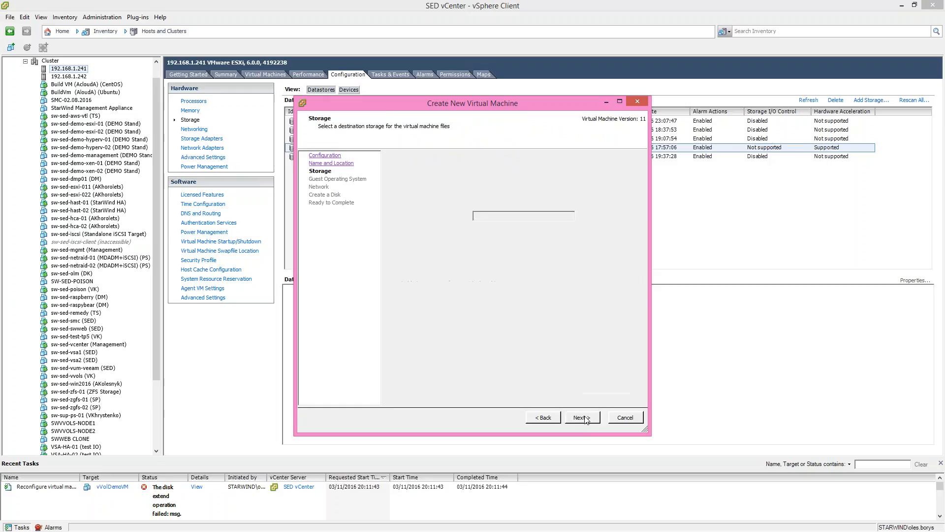
click(581, 418)
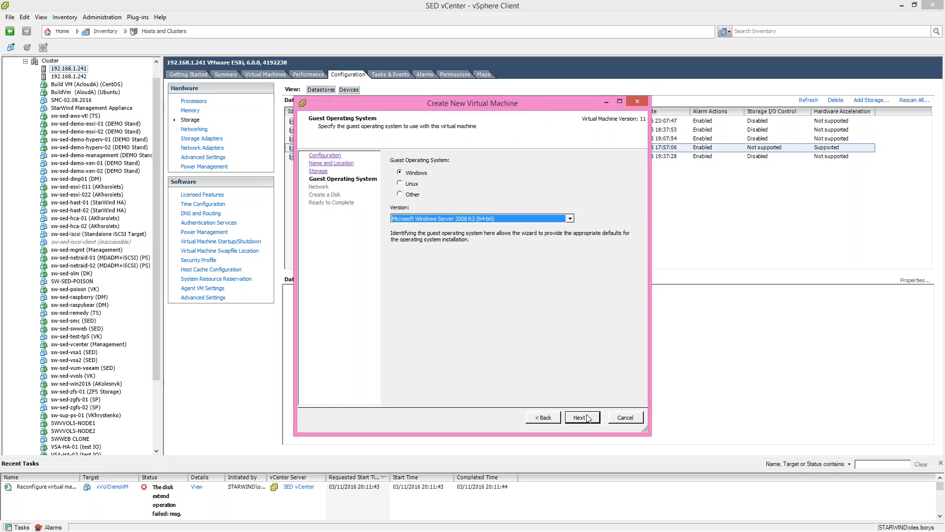
click(581, 418)
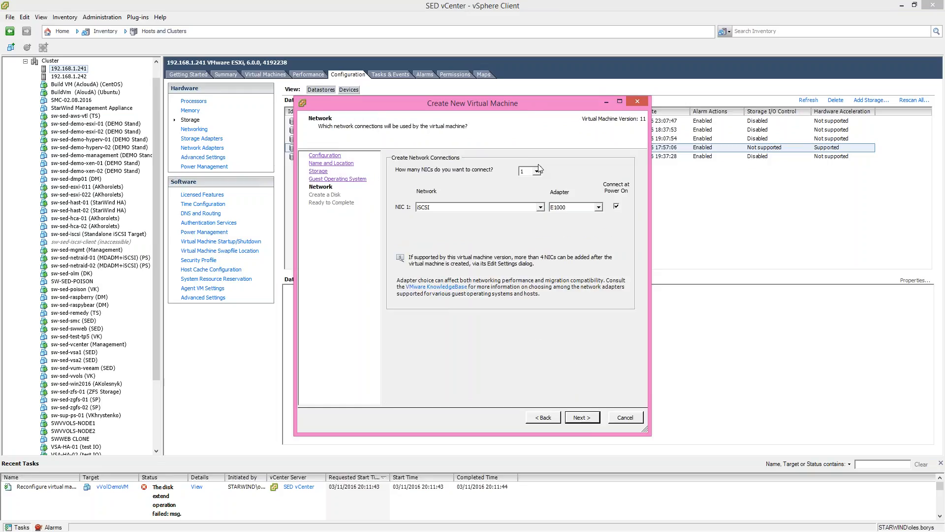
click(581, 418)
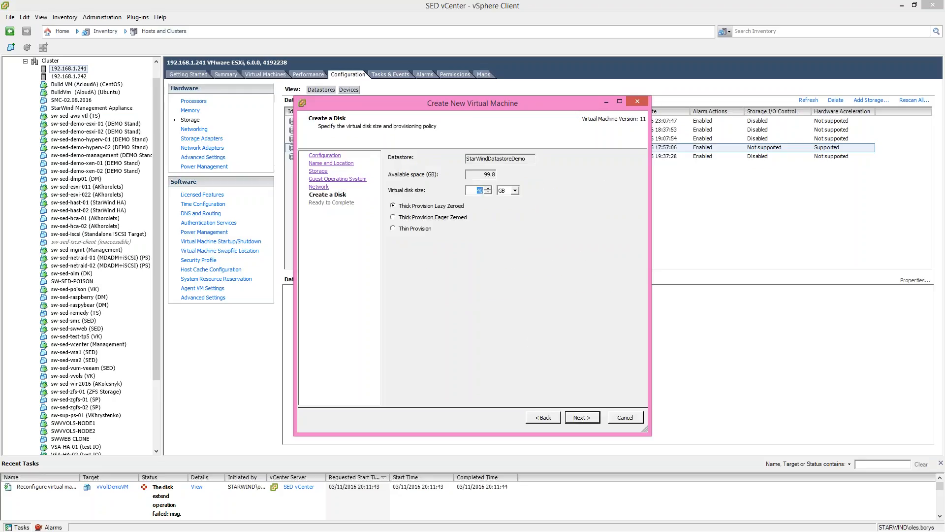
click(393, 228)
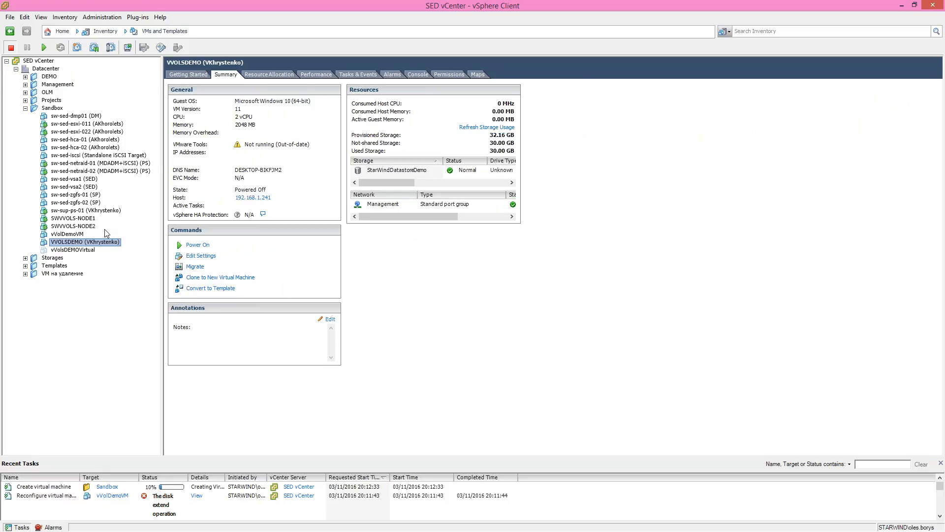
click(73, 249)
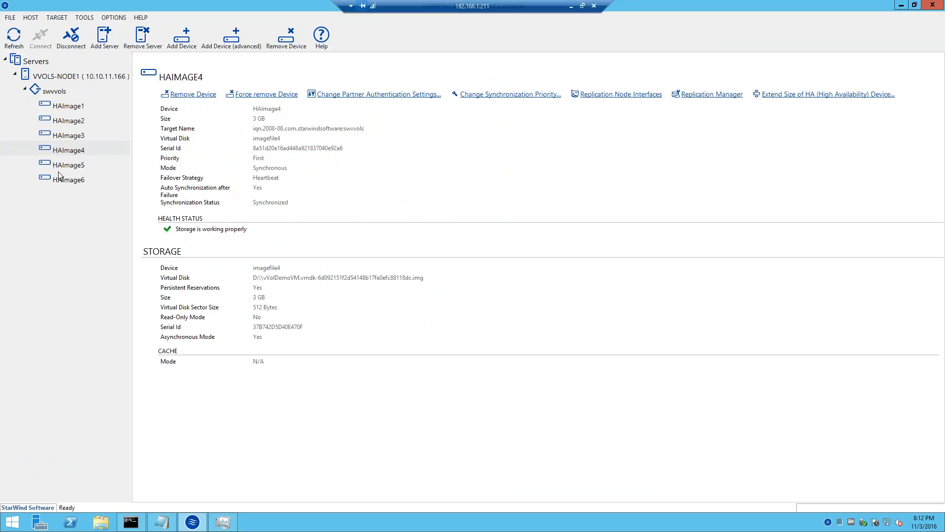
mouse_move(504, 46)
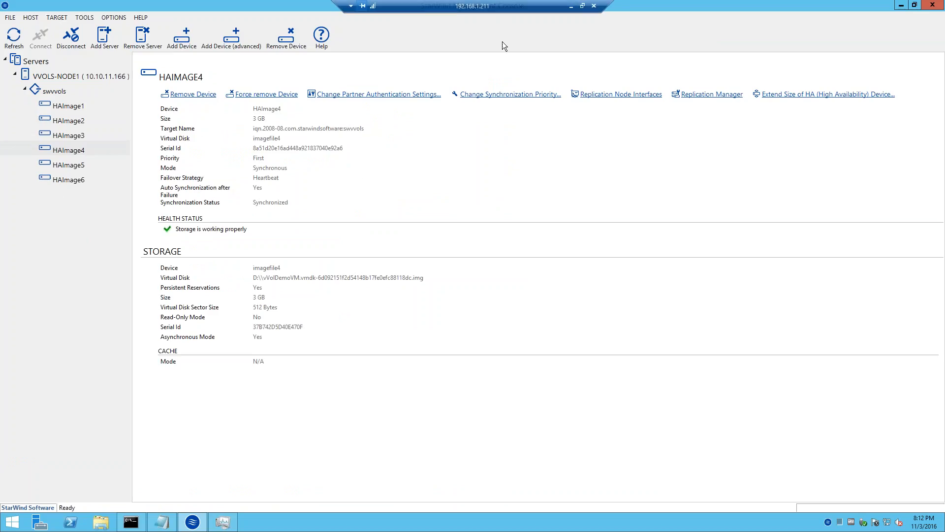
mouse_move(120, 189)
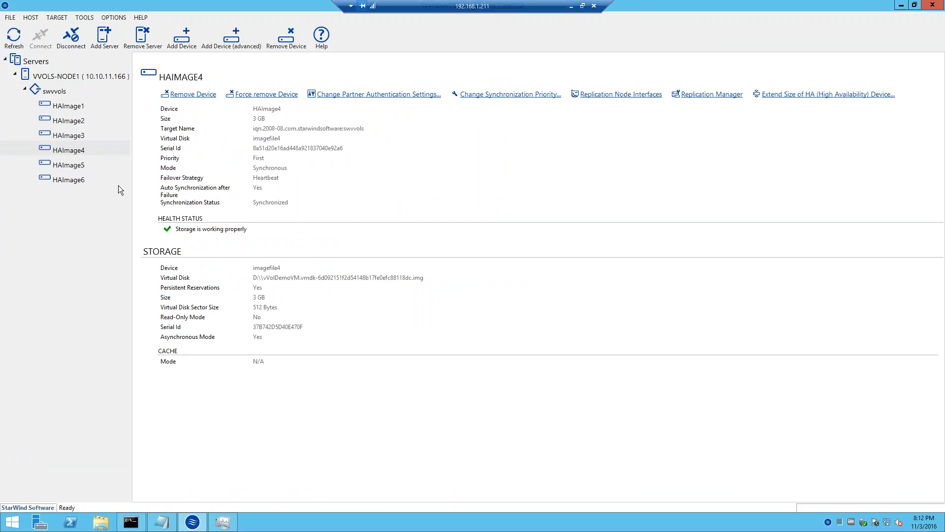
mouse_move(53, 120)
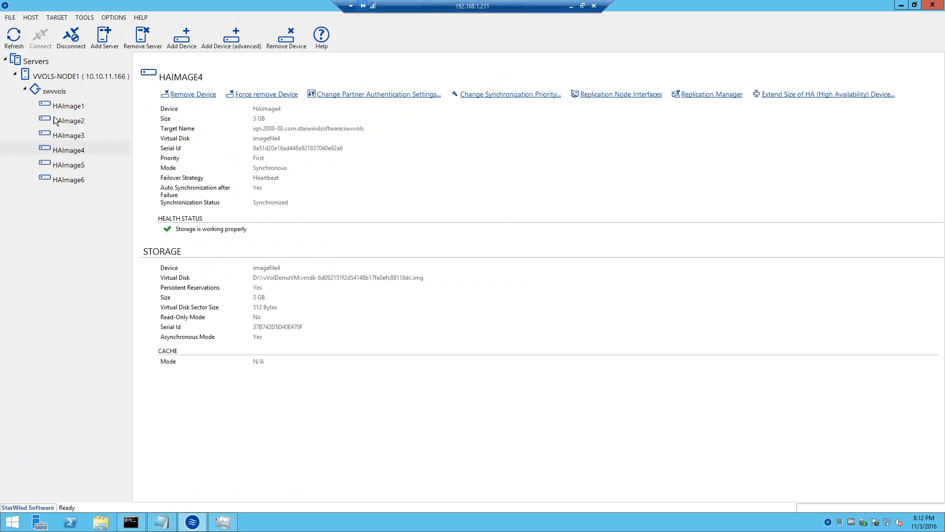
mouse_move(83, 138)
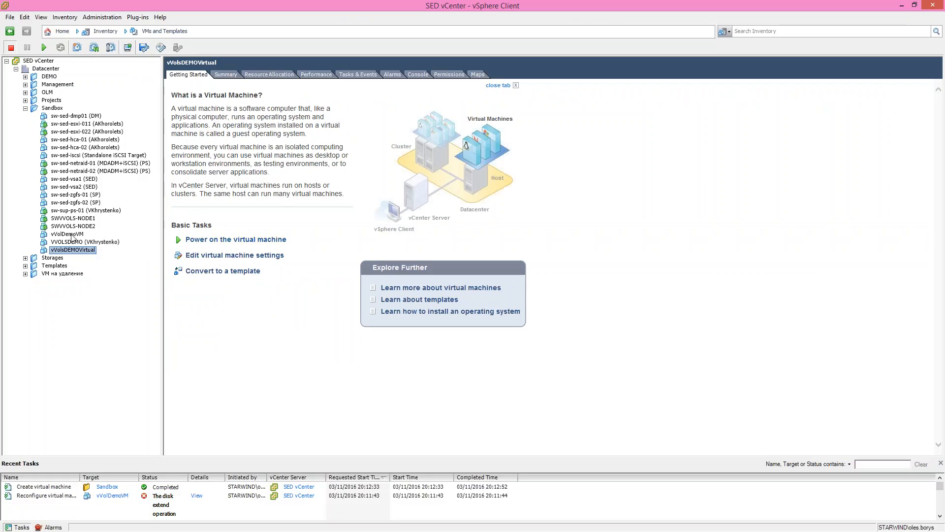
- Delete vVolDemoVM from disk and confirm the deletion
click(66, 235)
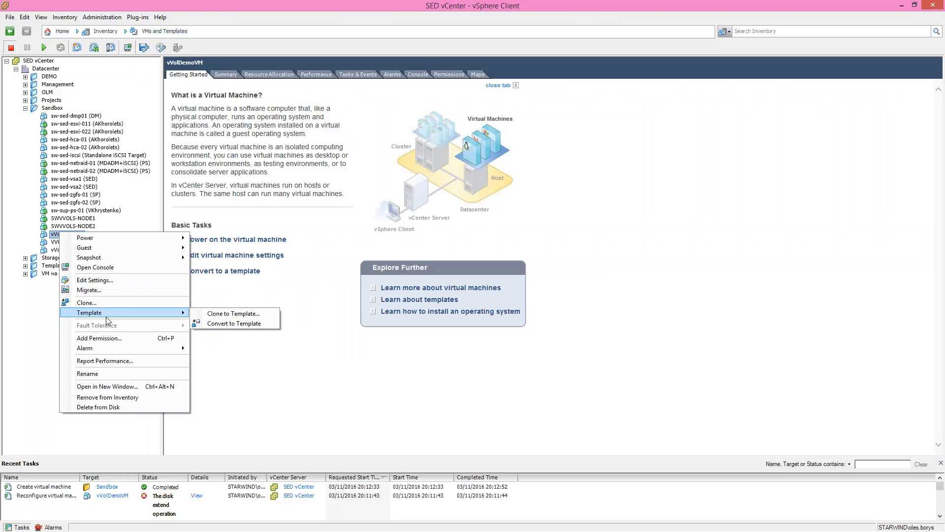
mouse_move(88, 374)
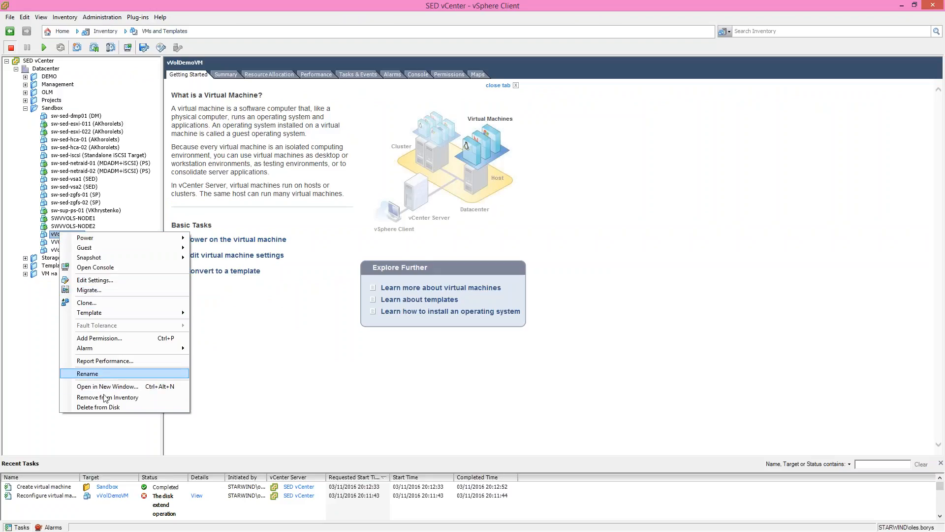
click(97, 407)
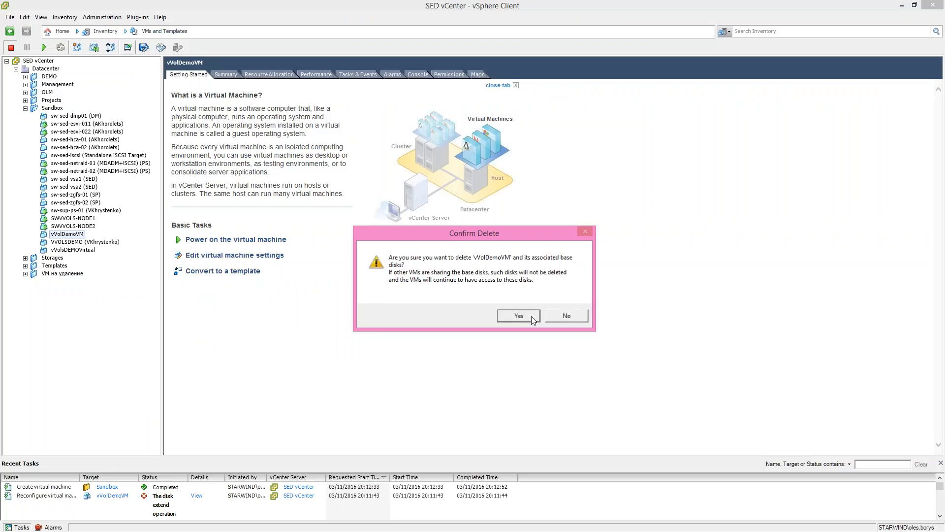
click(517, 315)
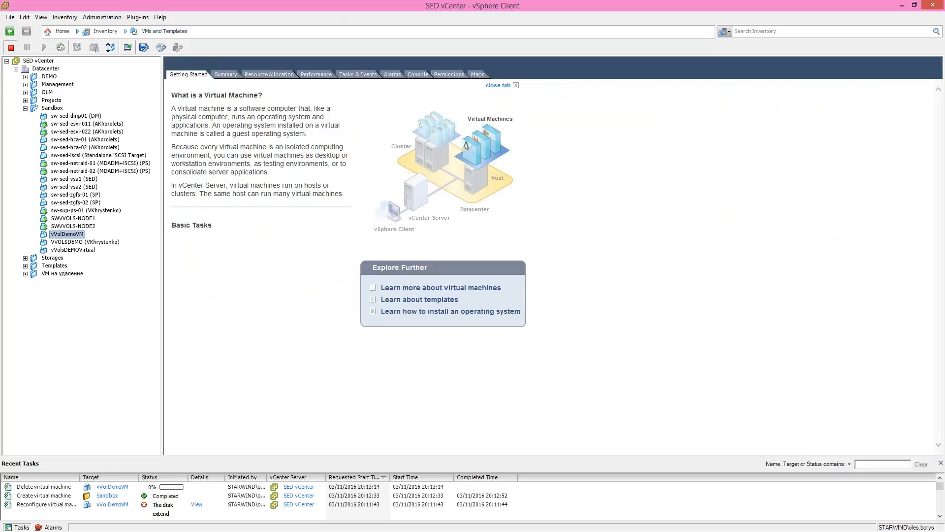
click(84, 234)
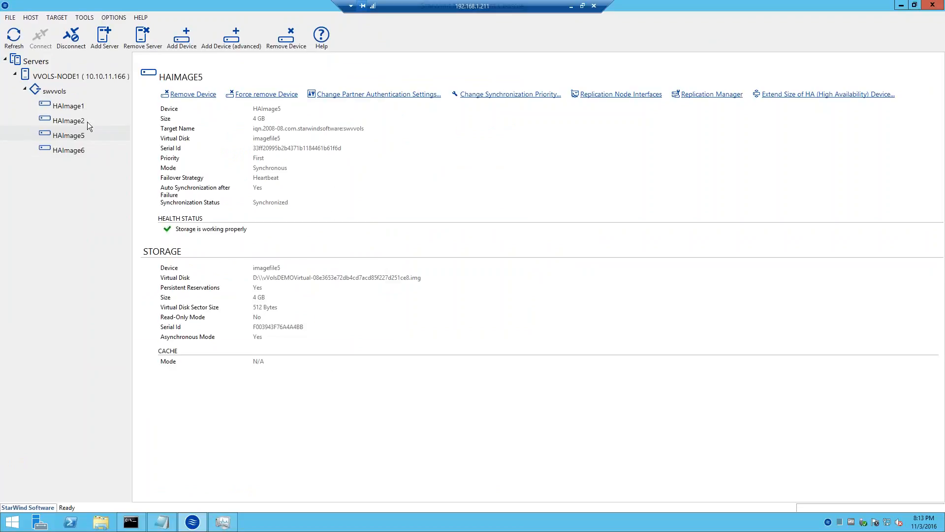
mouse_move(147, 159)
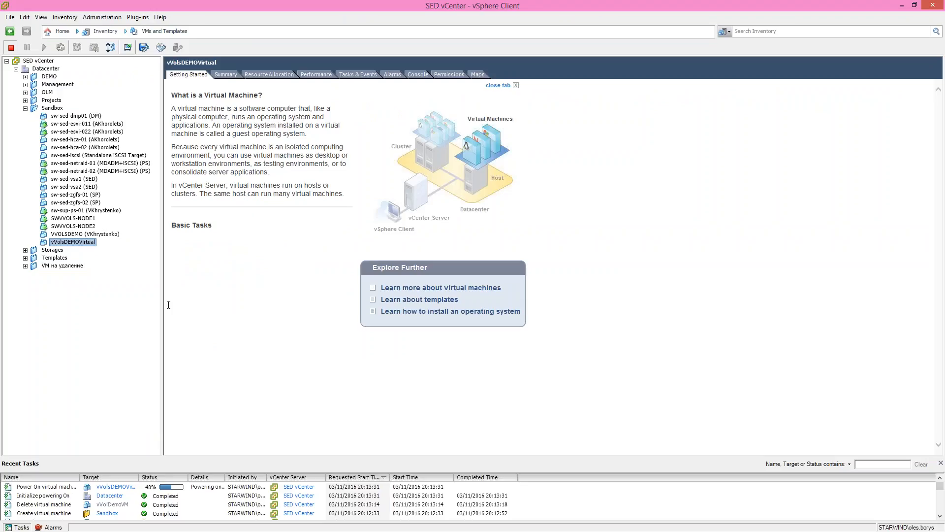
- Select VVOLSDEMO, view its Summary, and power it on
click(83, 234)
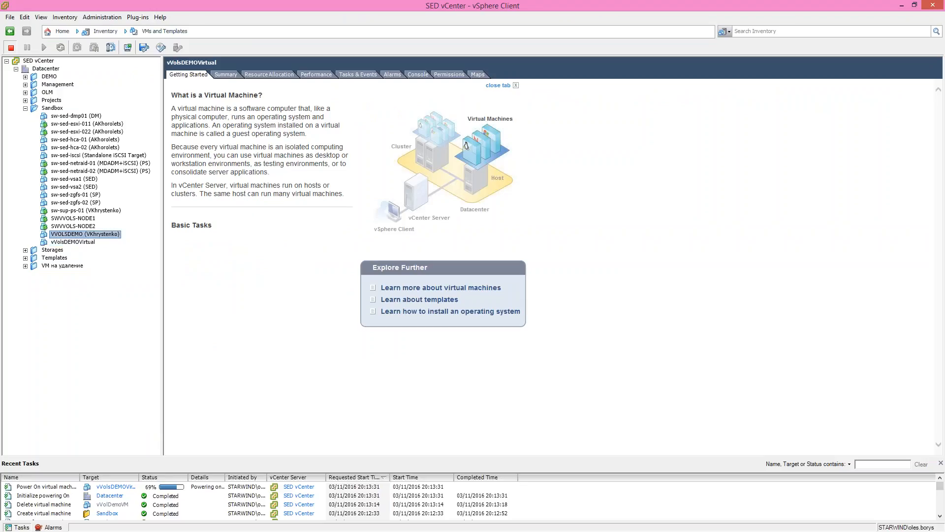
click(224, 74)
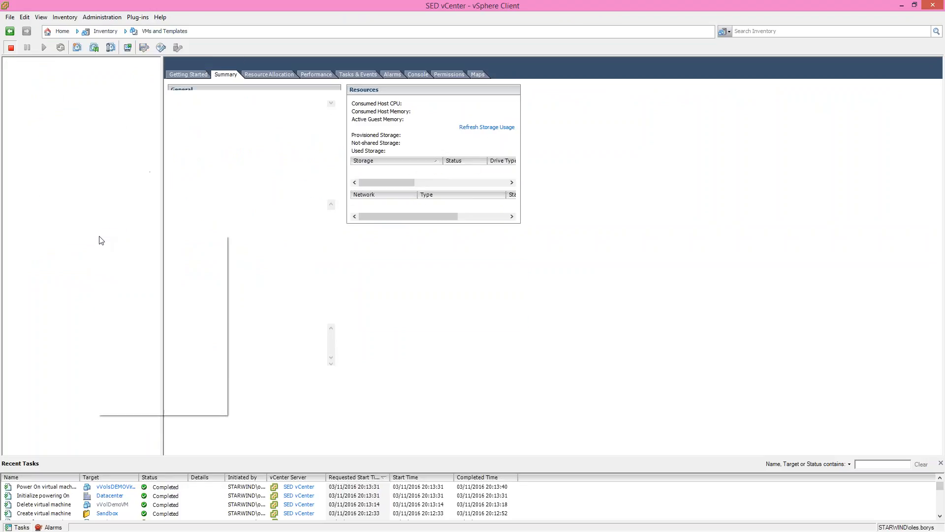
click(89, 235)
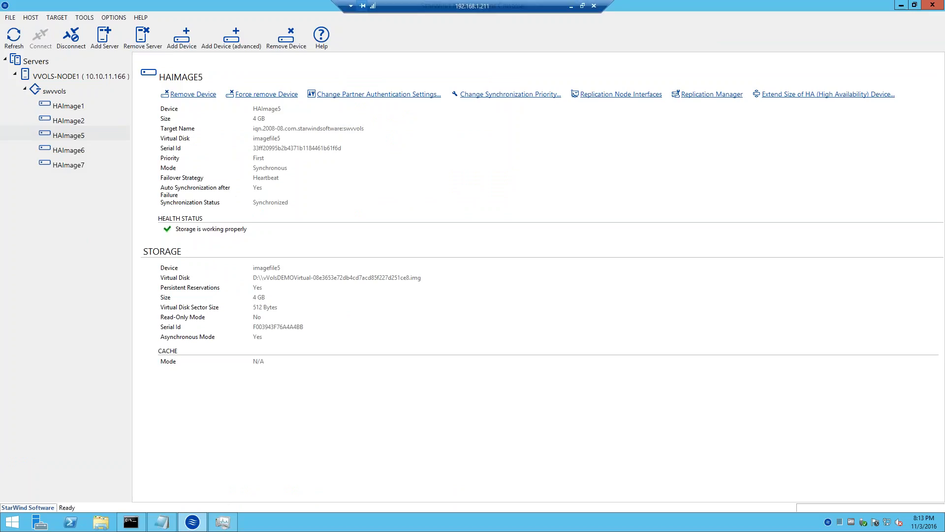
mouse_move(127, 231)
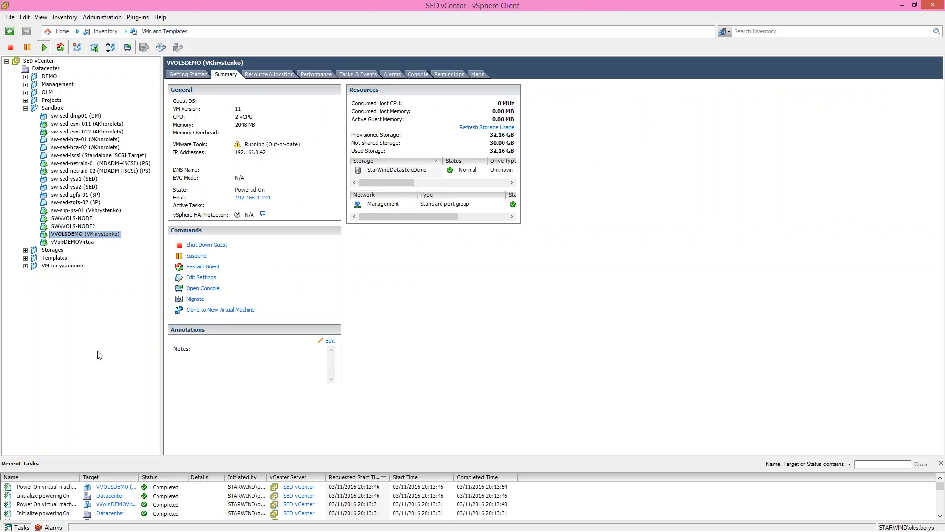
mouse_move(25, 374)
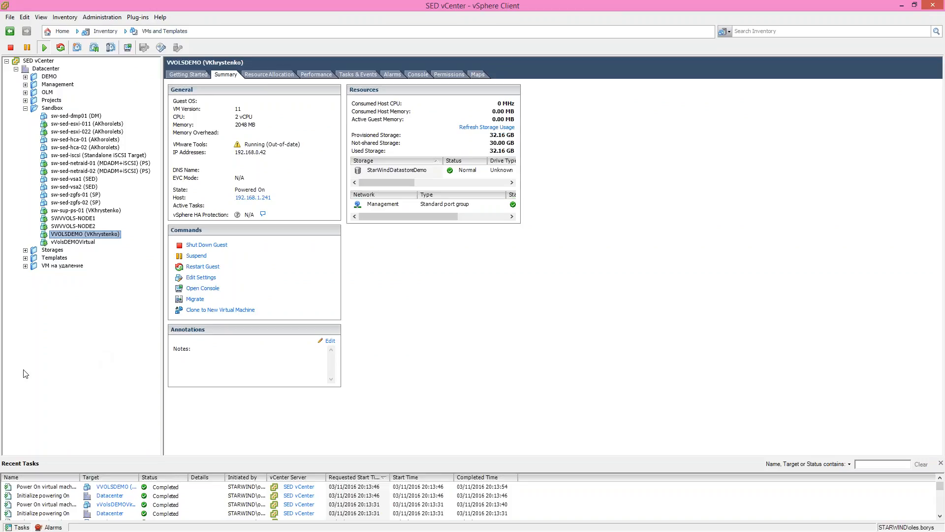